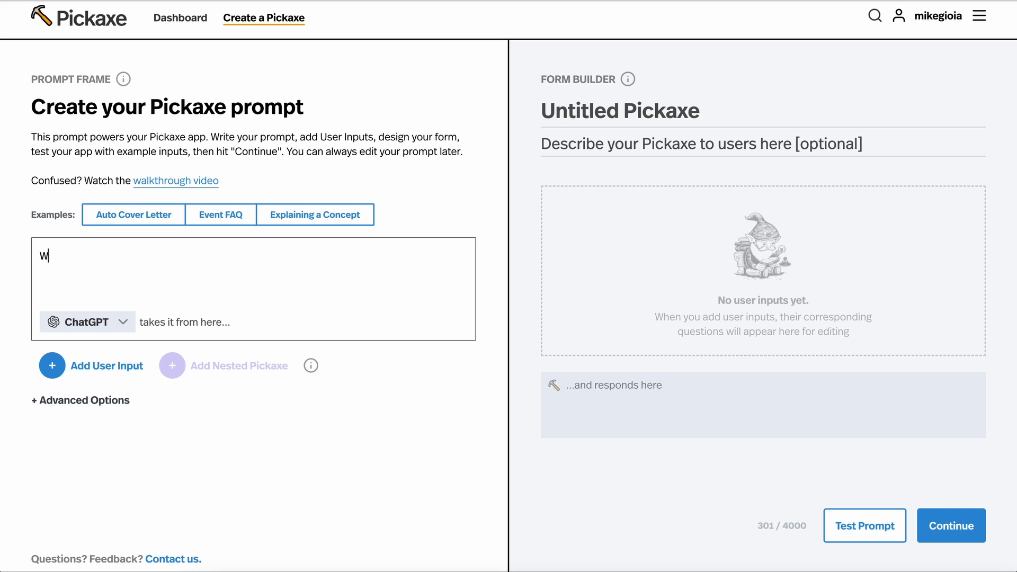
Write the prompt 'Write a cover letter for a job as a restaurant manager' and select 'restaurant manager'.
{"action": "type", "text": "rite a"}
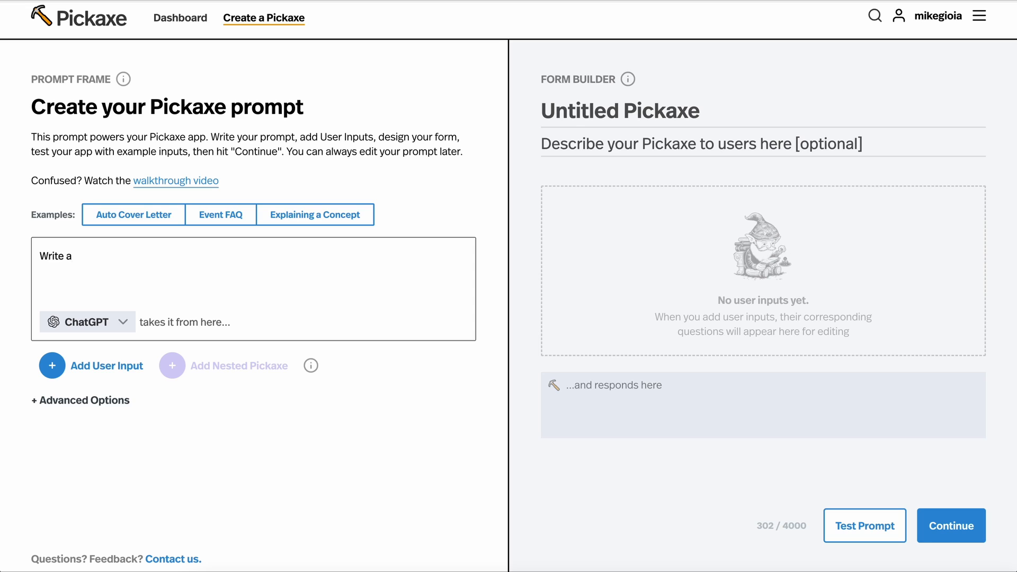
{"action": "type", "text": "cover letter"}
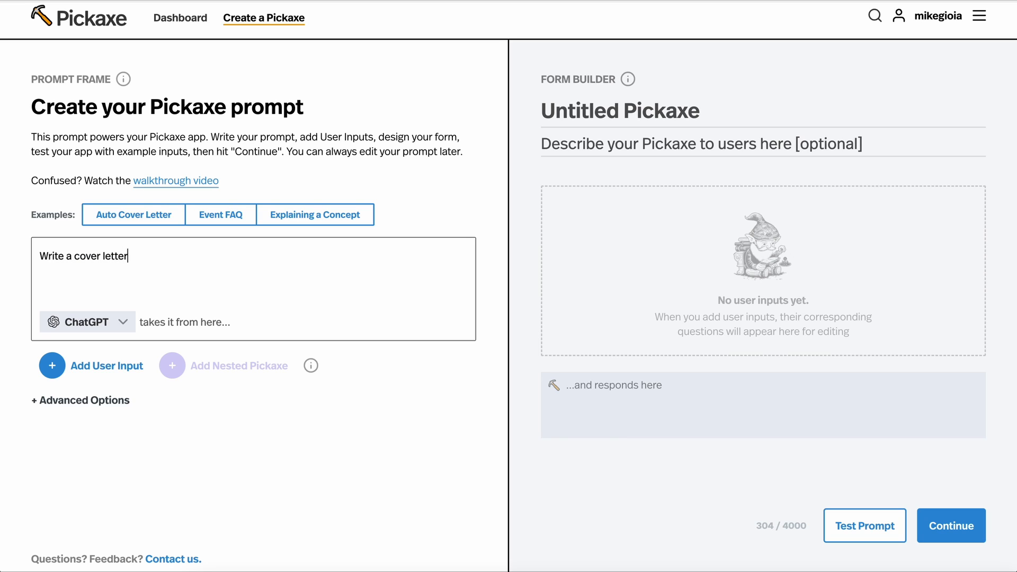
{"action": "type", "text": "for a job as a re"}
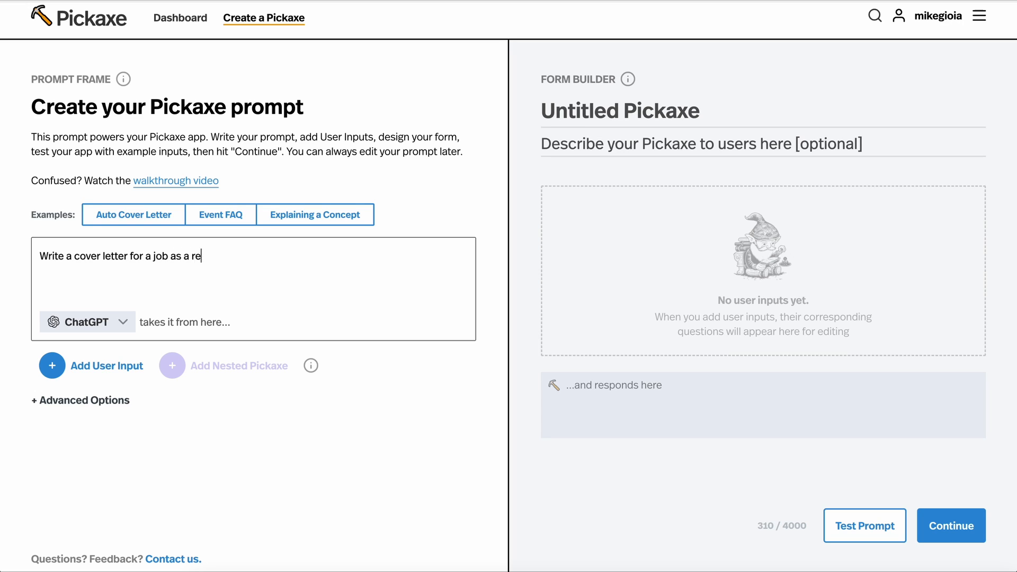
{"action": "type", "text": "staurant manager"}
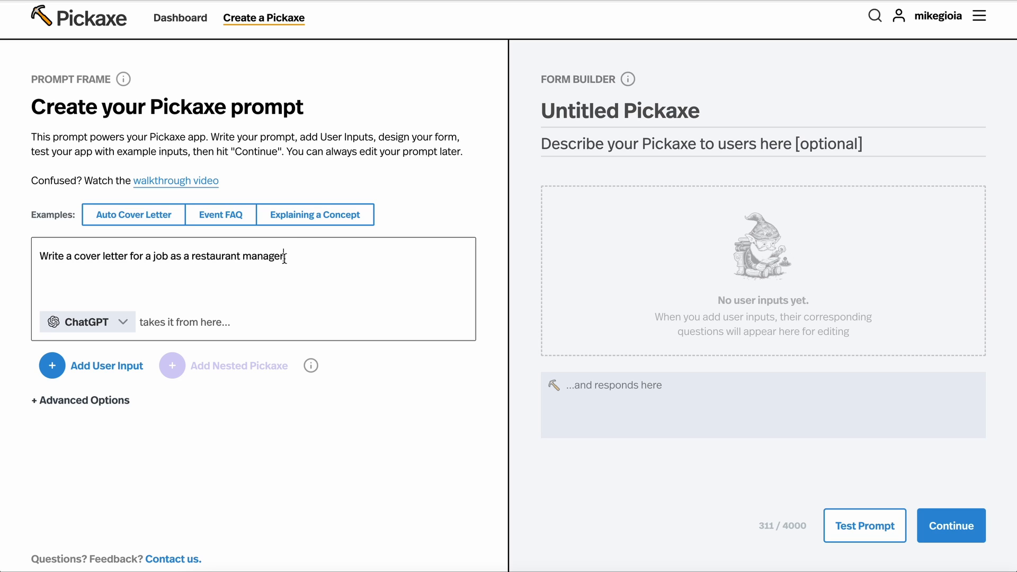
{"action": "double_click", "coordinate": [233, 255]}
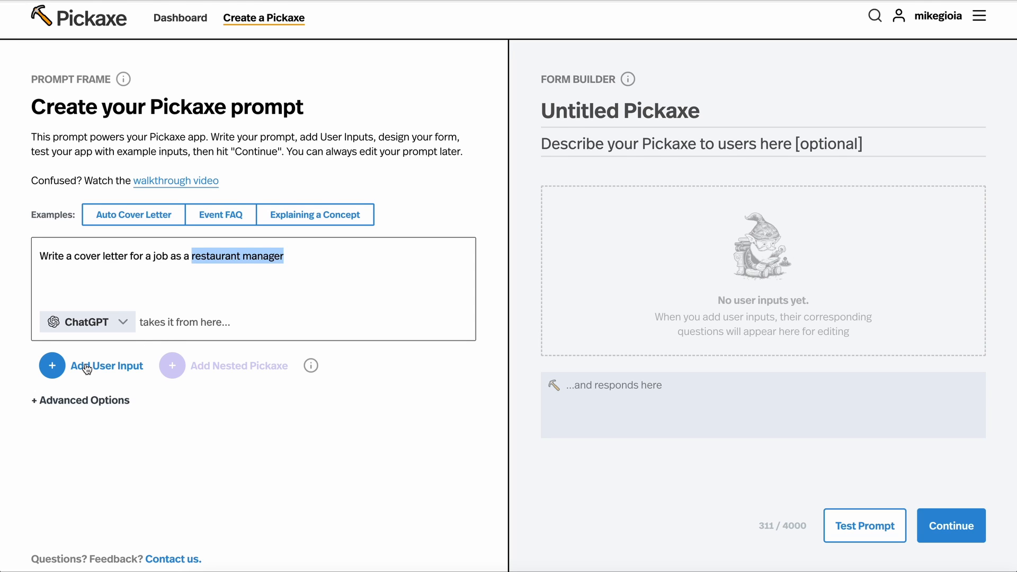
Turn the selected 'restaurant manager' into a User Input placeholder in the prompt.
{"action": "left_click", "coordinate": [51, 365]}
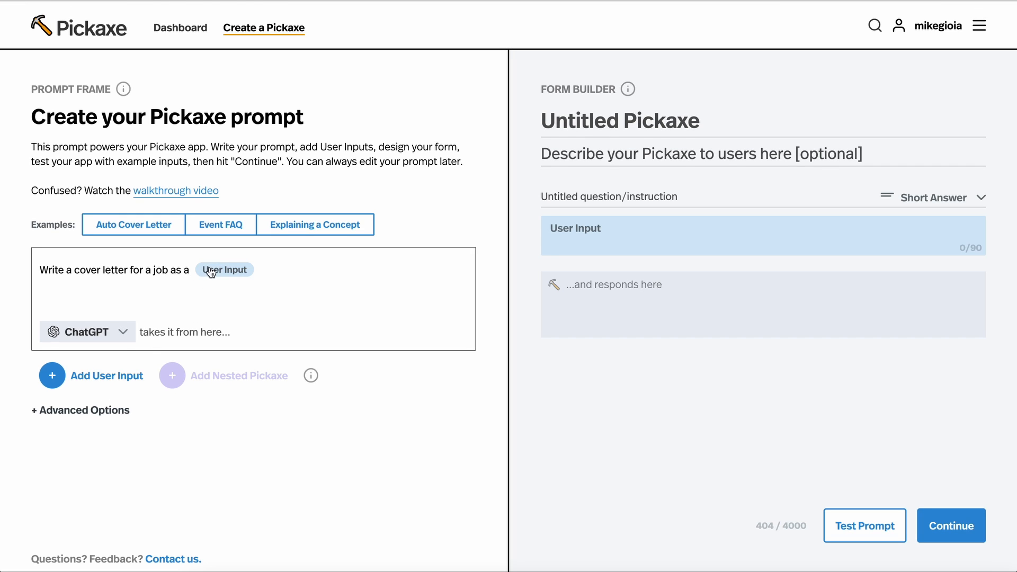
{"action": "mouse_move", "coordinate": [215, 270]}
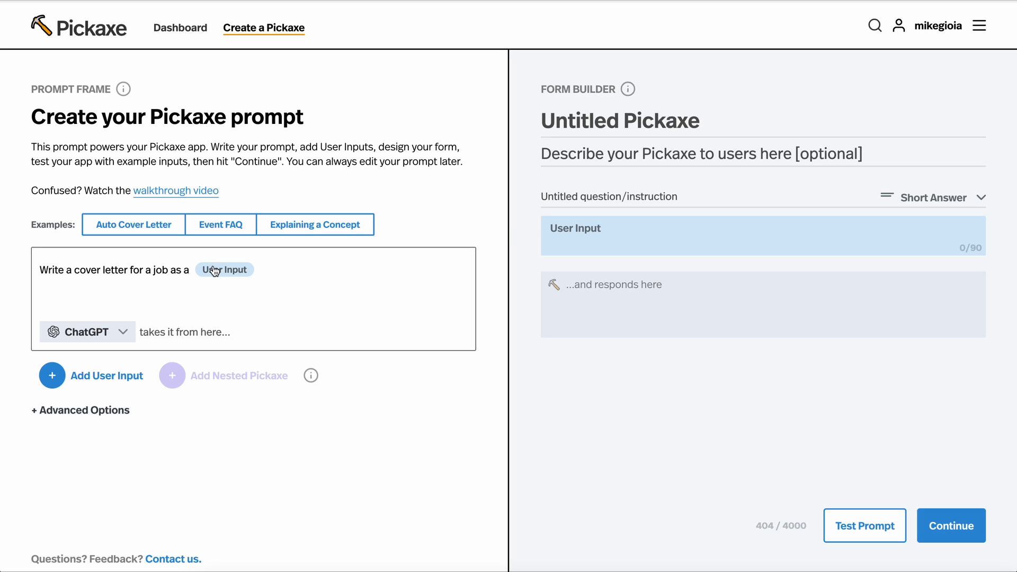
{"action": "mouse_move", "coordinate": [650, 233]}
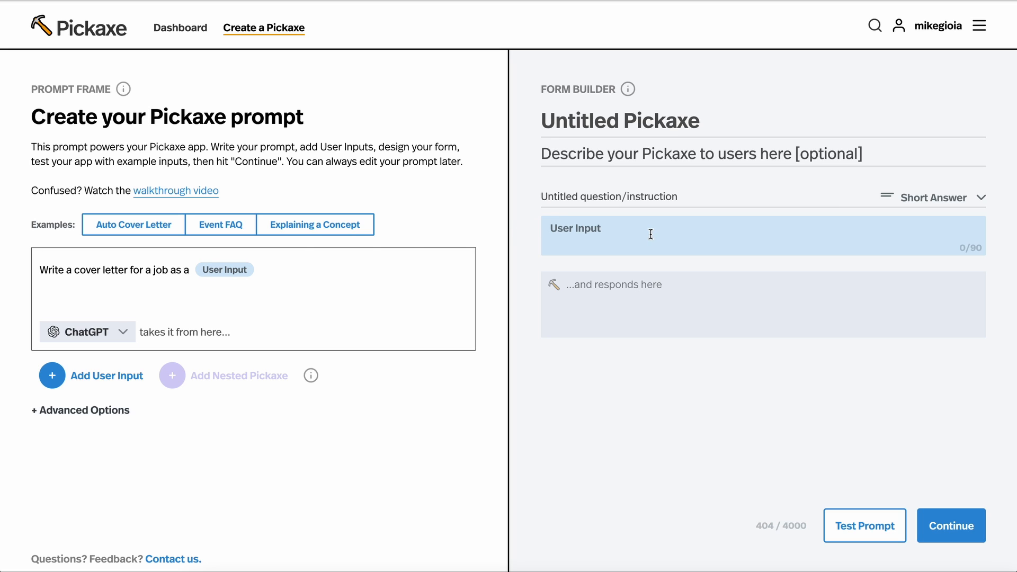
{"action": "mouse_move", "coordinate": [560, 217]}
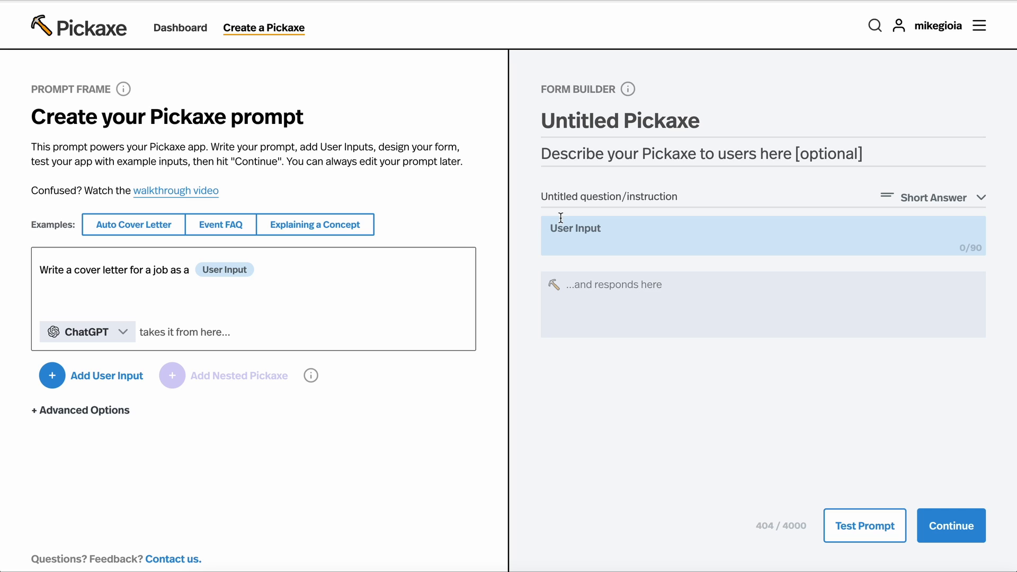
{"action": "mouse_move", "coordinate": [172, 375]}
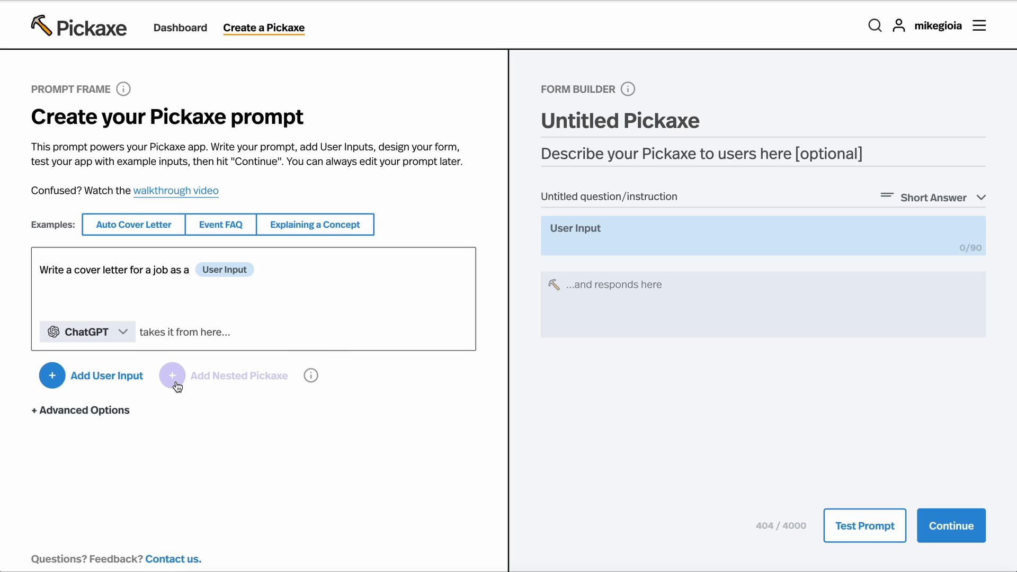
{"action": "mouse_move", "coordinate": [250, 387]}
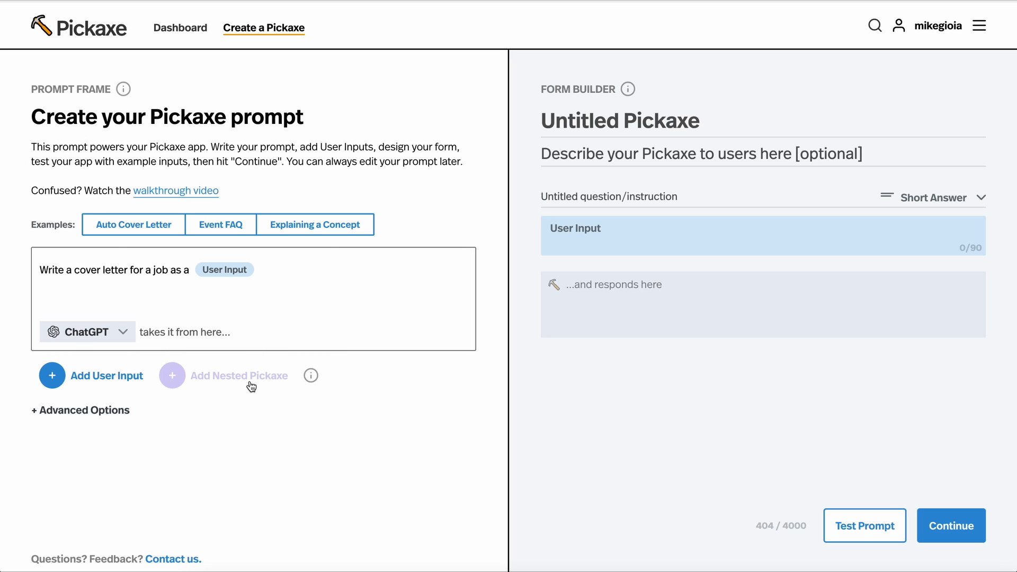
{"action": "mouse_move", "coordinate": [730, 109]}
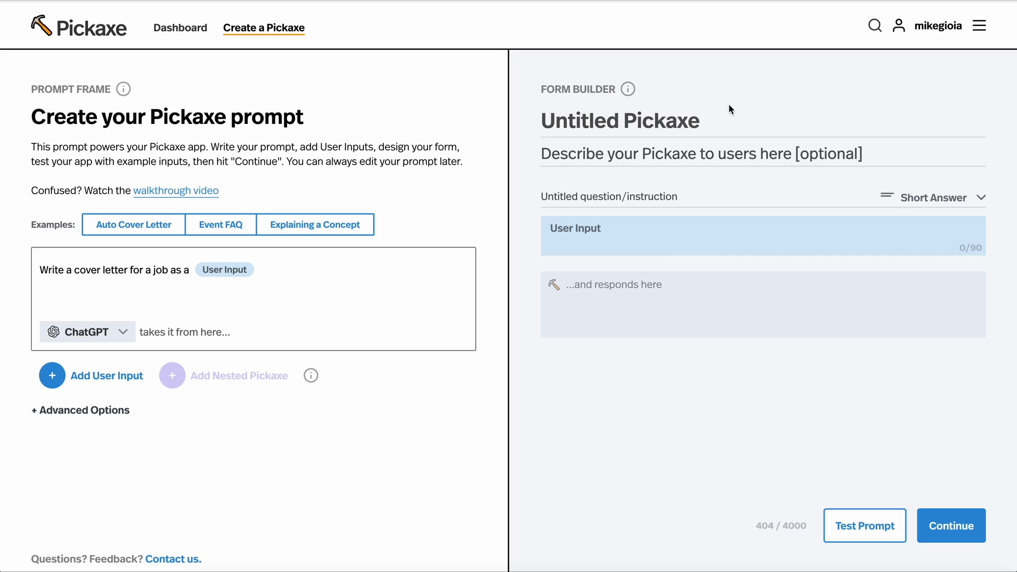
{"action": "mouse_move", "coordinate": [901, 143]}
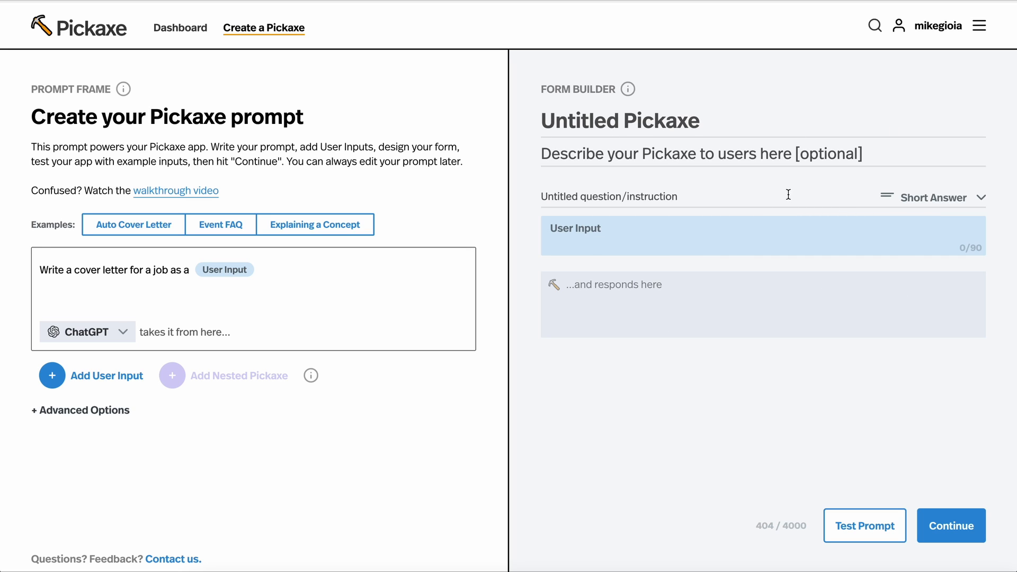
{"action": "left_click", "coordinate": [582, 121]}
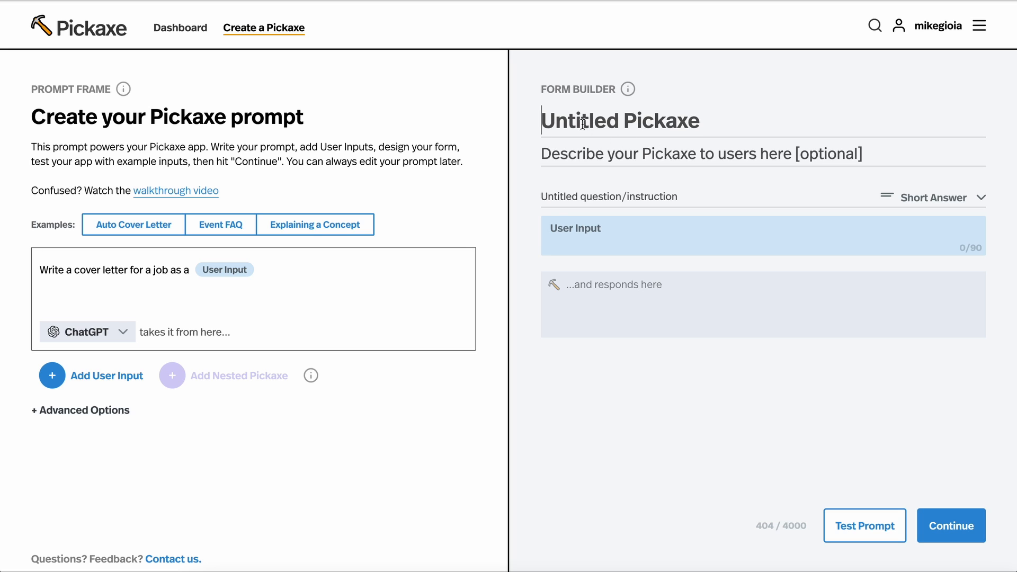
{"action": "mouse_move", "coordinate": [580, 284]}
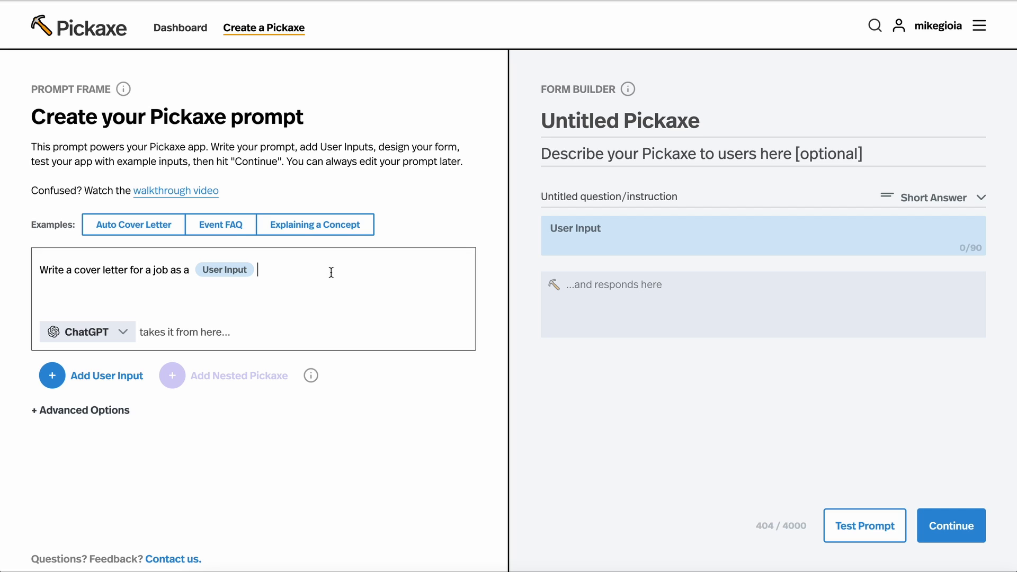
{"action": "mouse_move", "coordinate": [823, 275]}
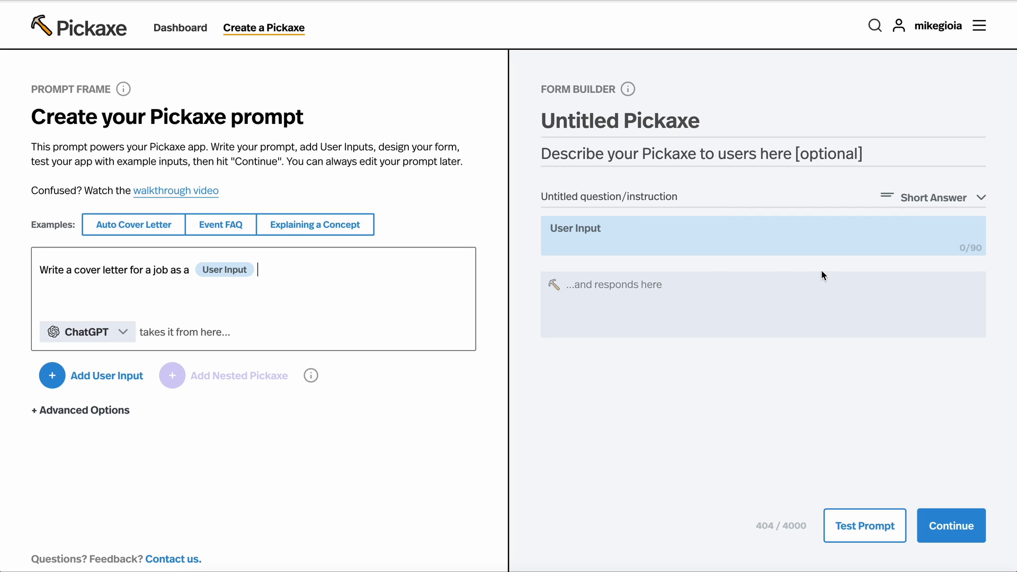
Fill the first input with 'restaurant manager' and add 'THe job has the following job description:' to the prompt.
{"action": "type", "text": "restaurant"}
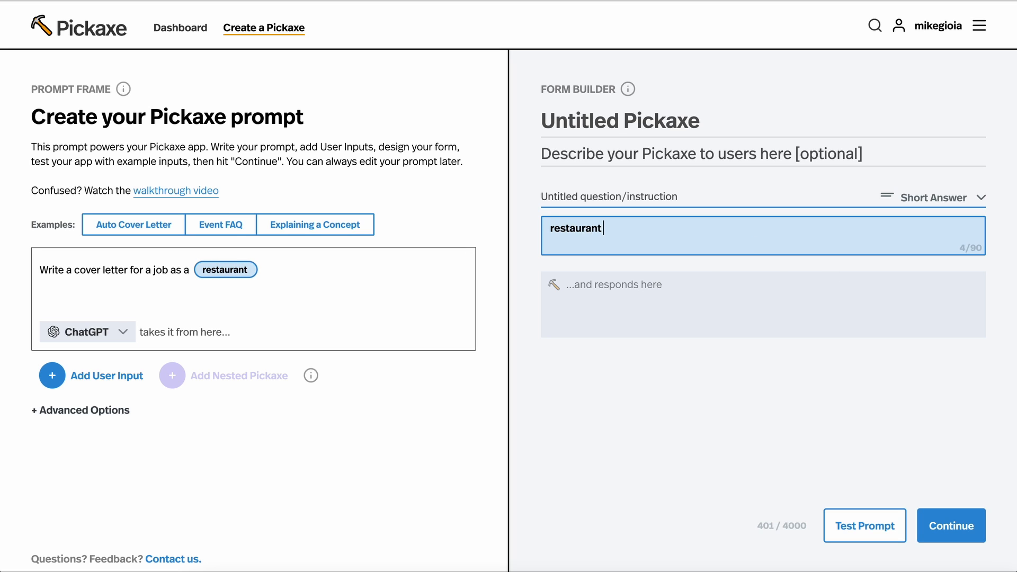
{"action": "type", "text": "manager"}
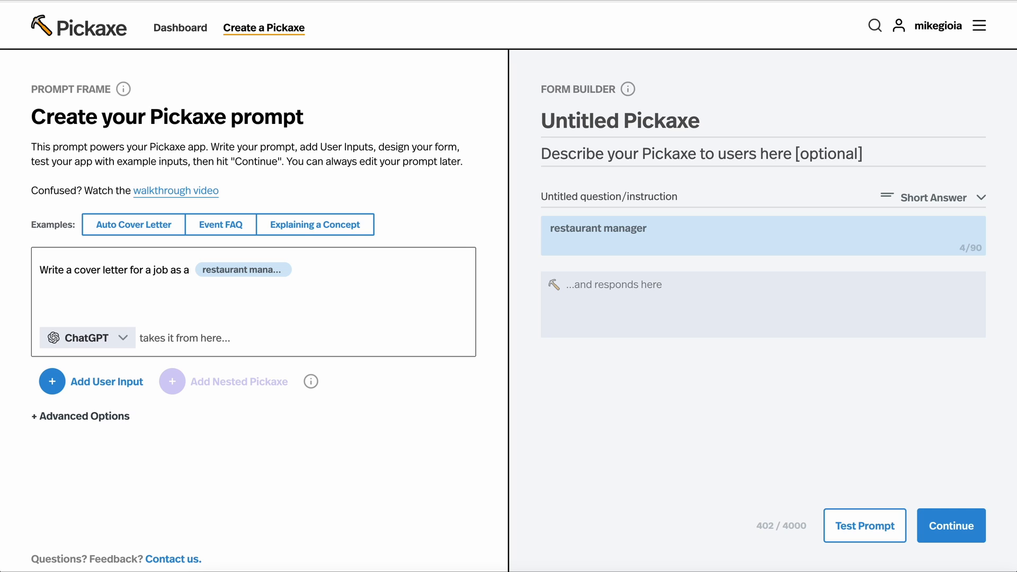
{"action": "type", "text": "THe job has the"}
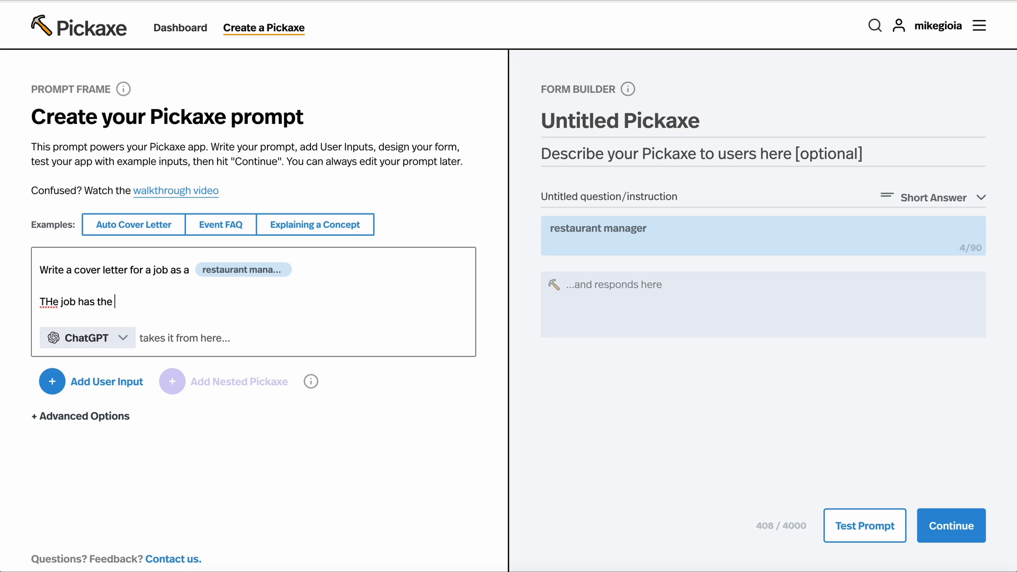
{"action": "type", "text": "following job descr"}
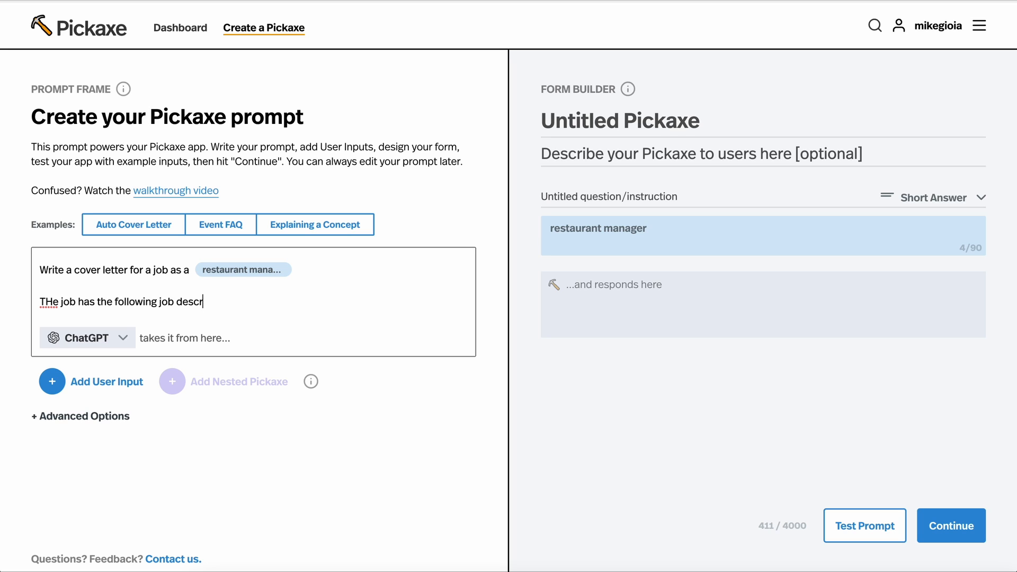
{"action": "type", "text": "iption: Responsible for ..."}
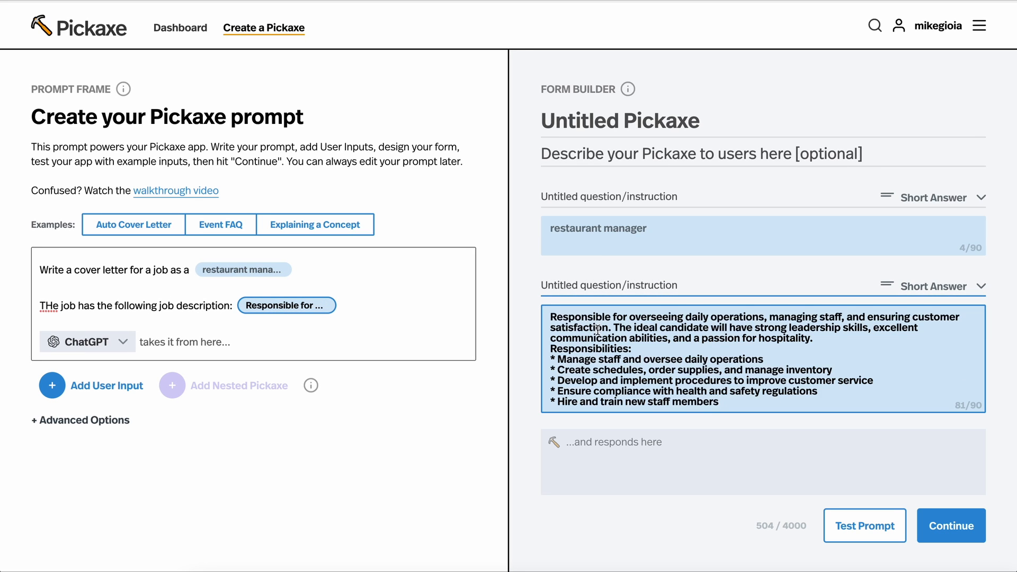
{"action": "mouse_move", "coordinate": [332, 340]}
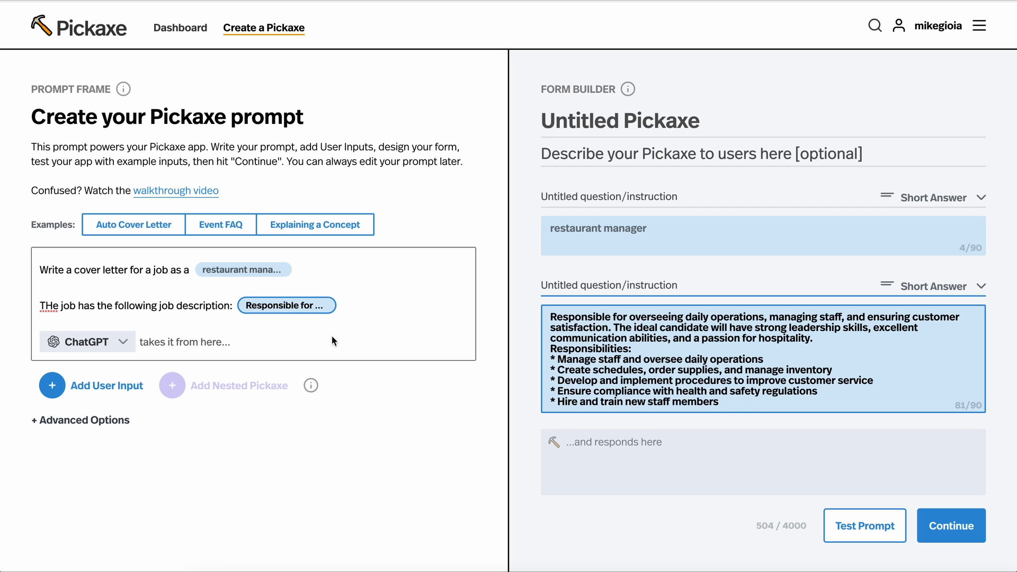
{"action": "mouse_move", "coordinate": [864, 525]}
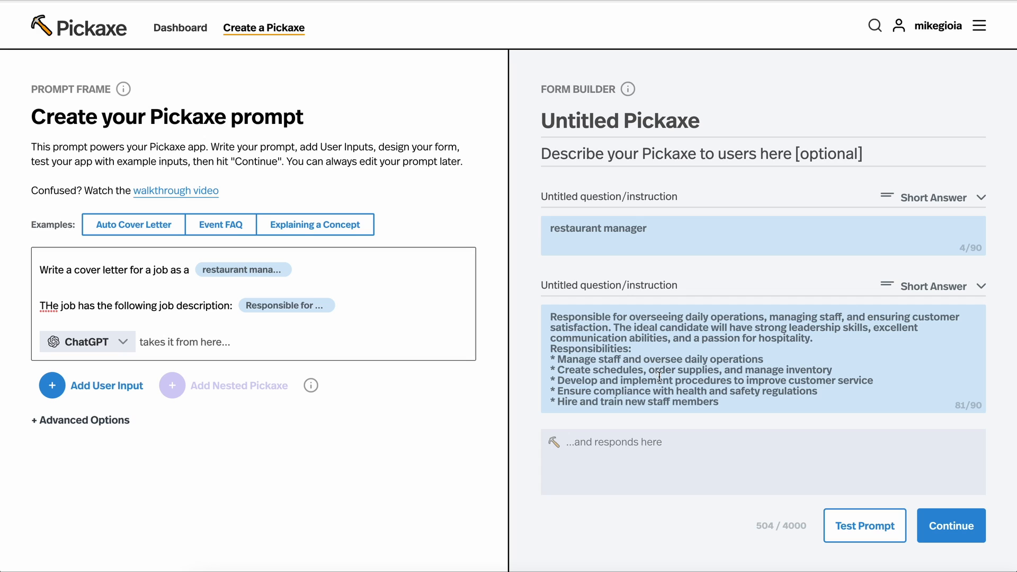
{"action": "mouse_move", "coordinate": [600, 121]}
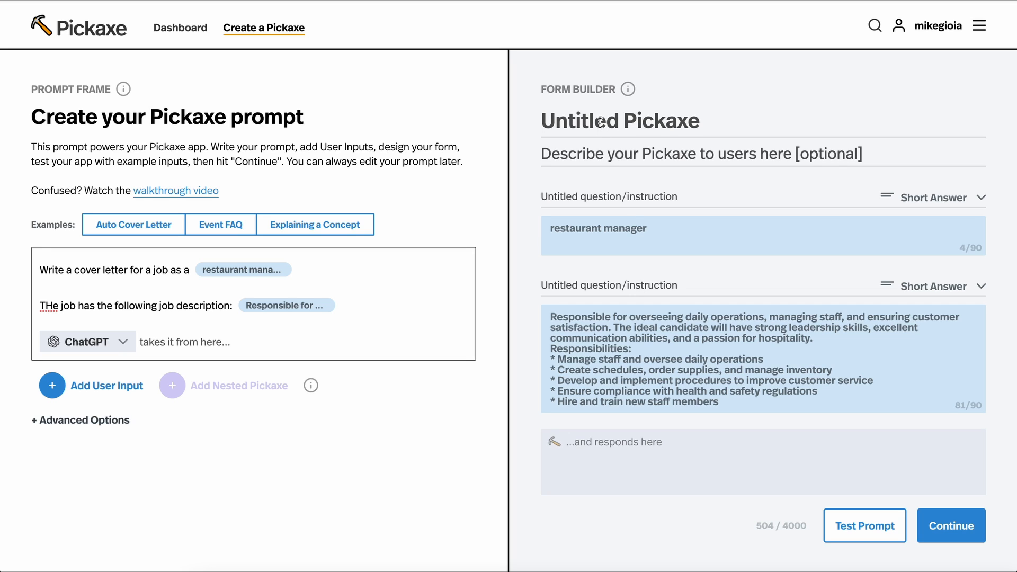
Title the Pickaxe 'Cover Letter Generator' with description 'Generates cover letters for jobs you really want!'.
{"action": "type", "text": "COve"}
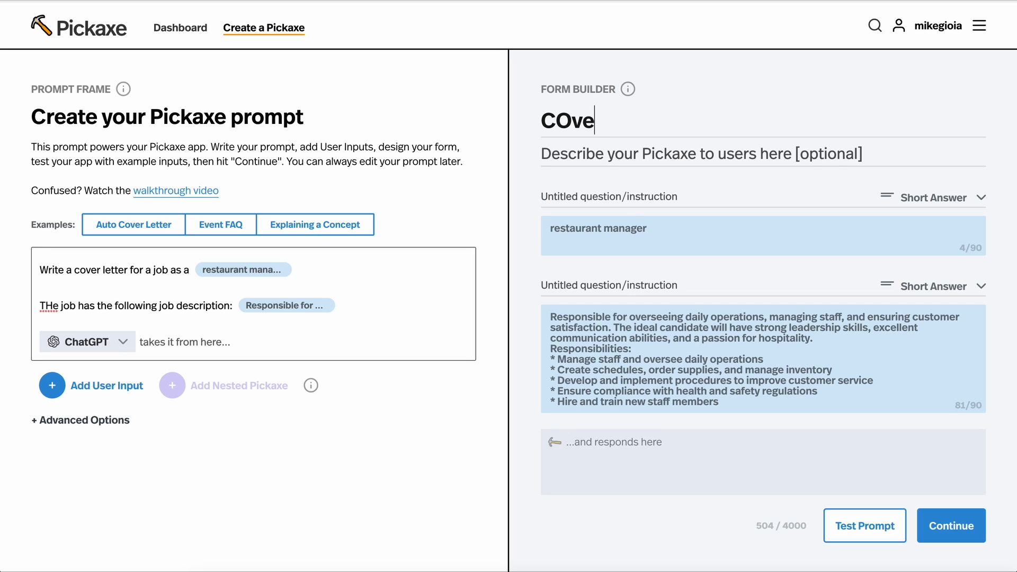
{"action": "type", "text": "Cover L"}
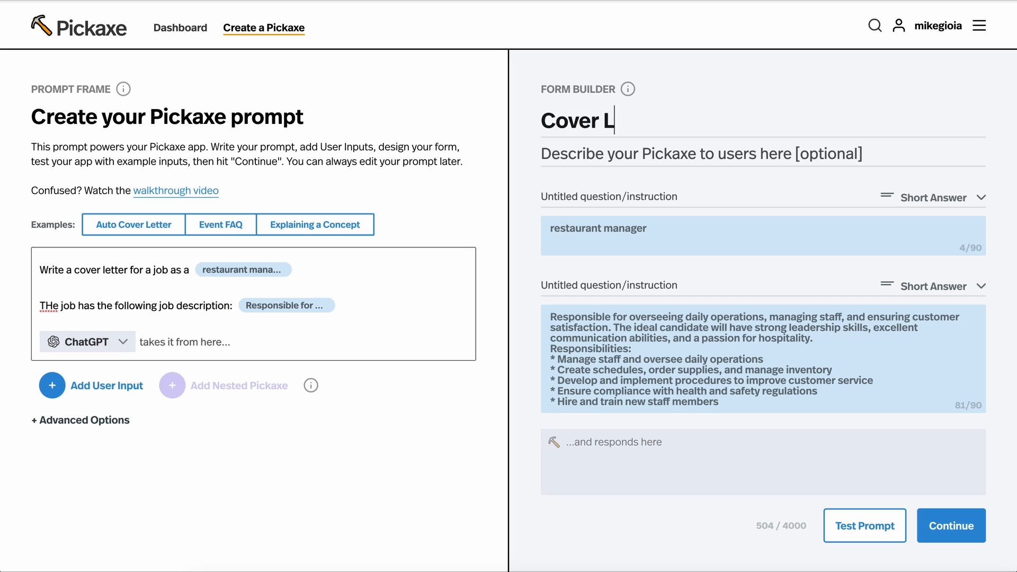
{"action": "type", "text": "etter Generator"}
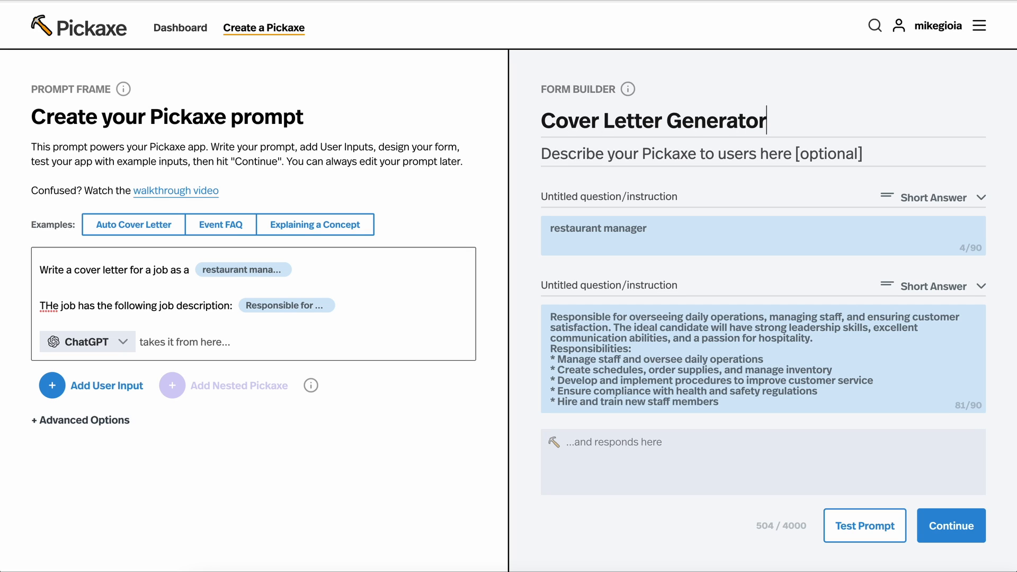
{"action": "left_click", "coordinate": [595, 153]}
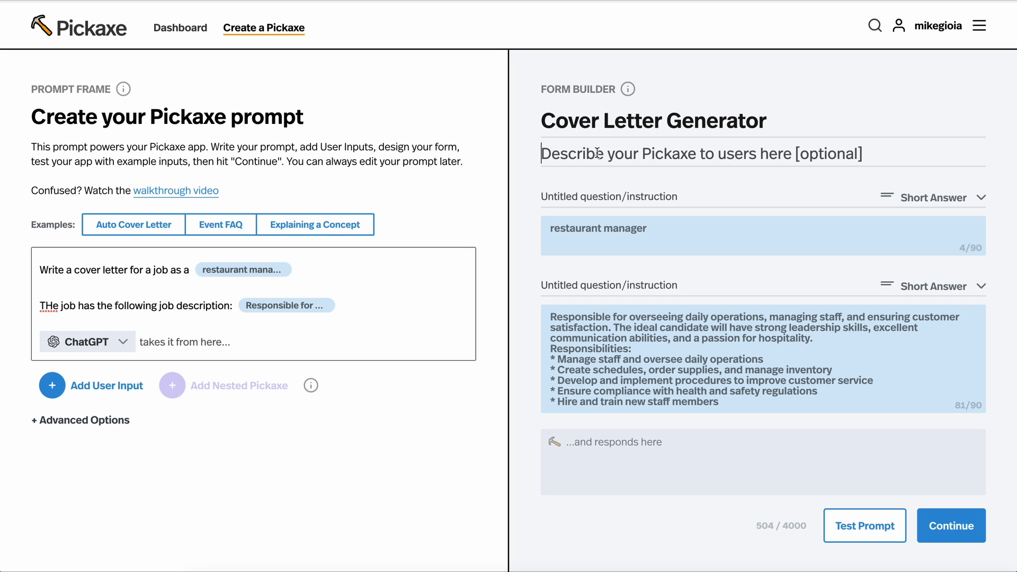
{"action": "type", "text": "Generates cover l"}
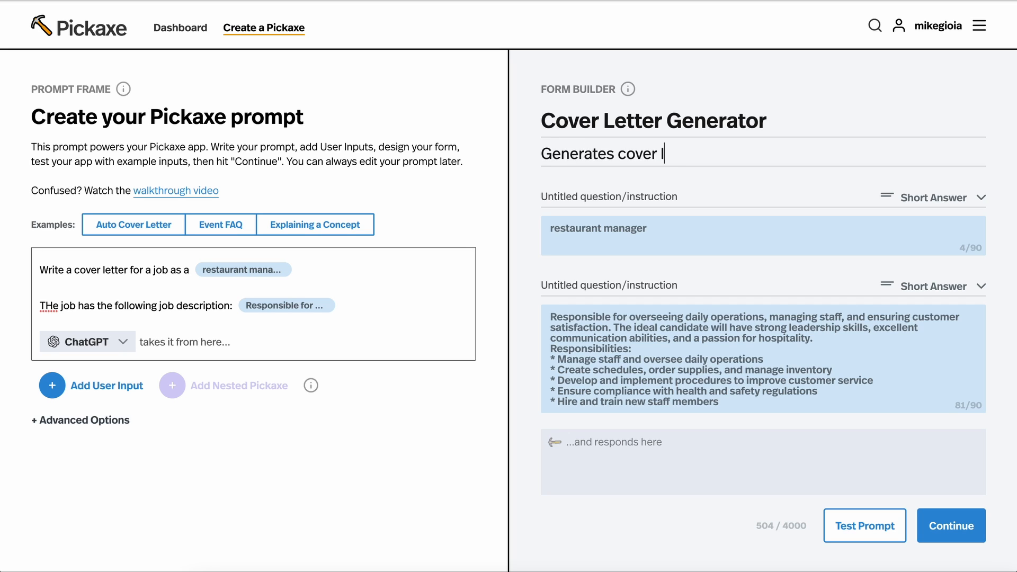
{"action": "type", "text": "etters for jobs"}
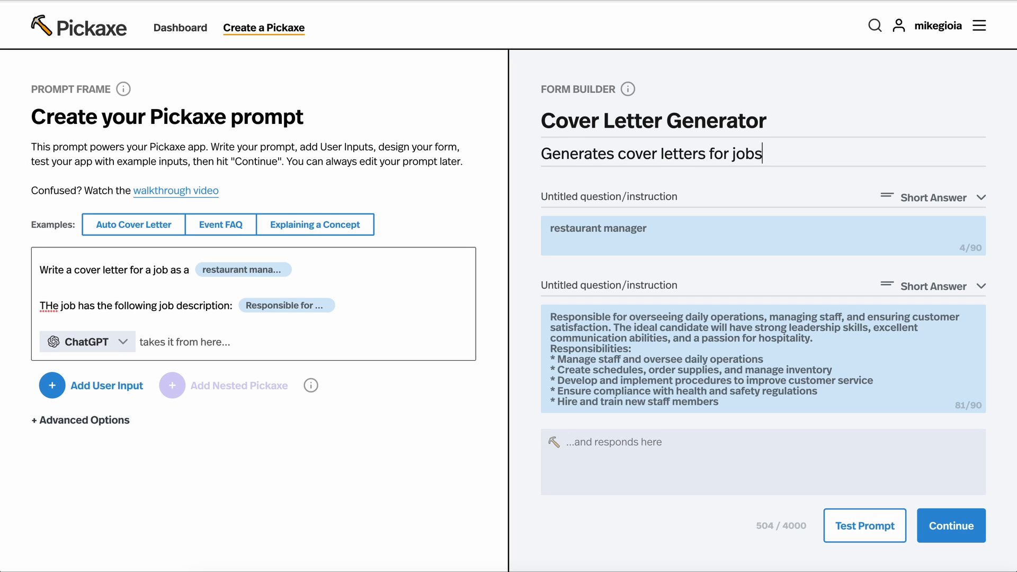
{"action": "type", "text": "you really want!"}
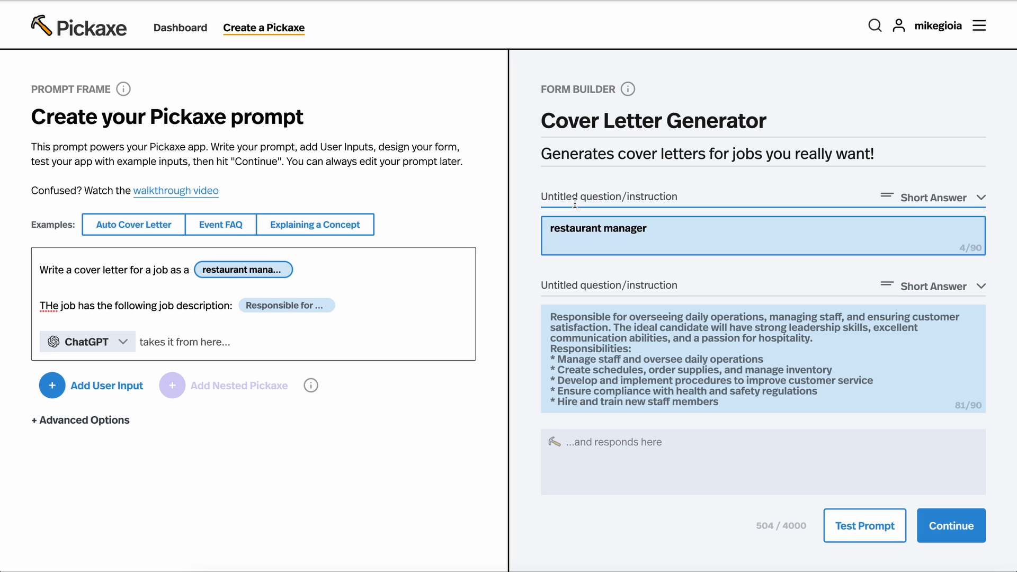
Label the inputs 'What job are you applying for?' and 'What's the job description?'.
{"action": "type", "text": "What job are y"}
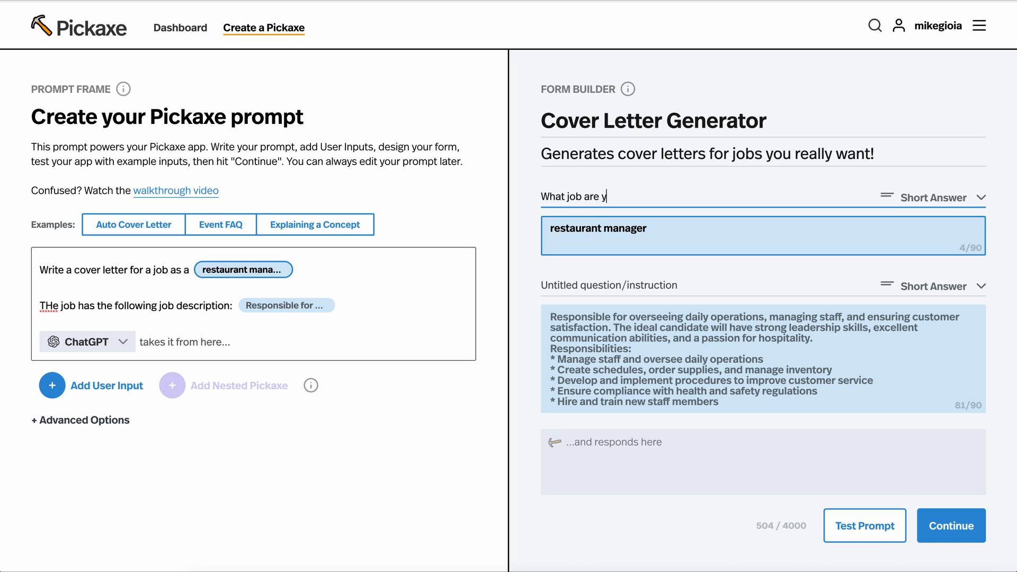
{"action": "left_click", "coordinate": [865, 525]}
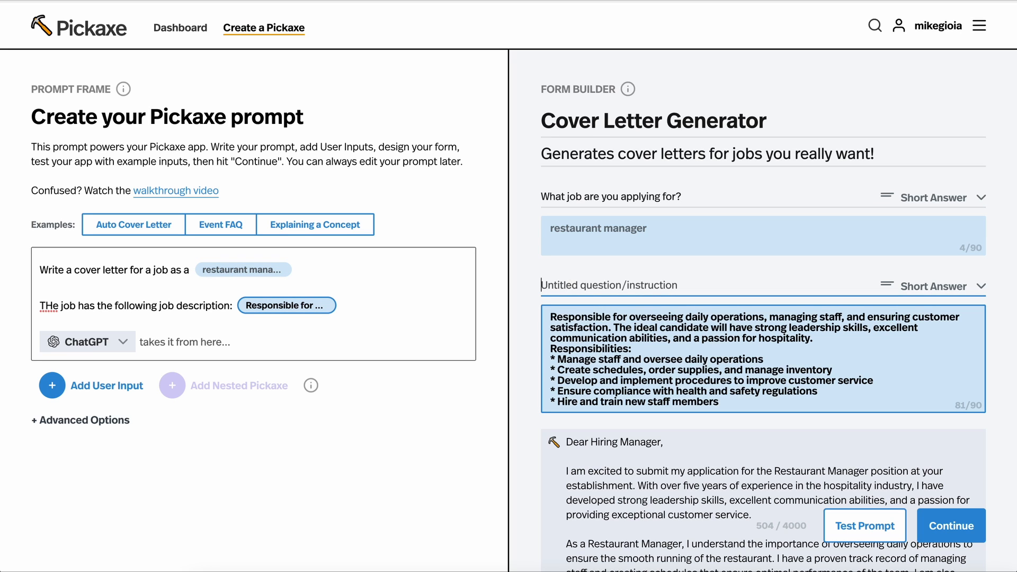
{"action": "type", "text": "What's the job descriptino?"}
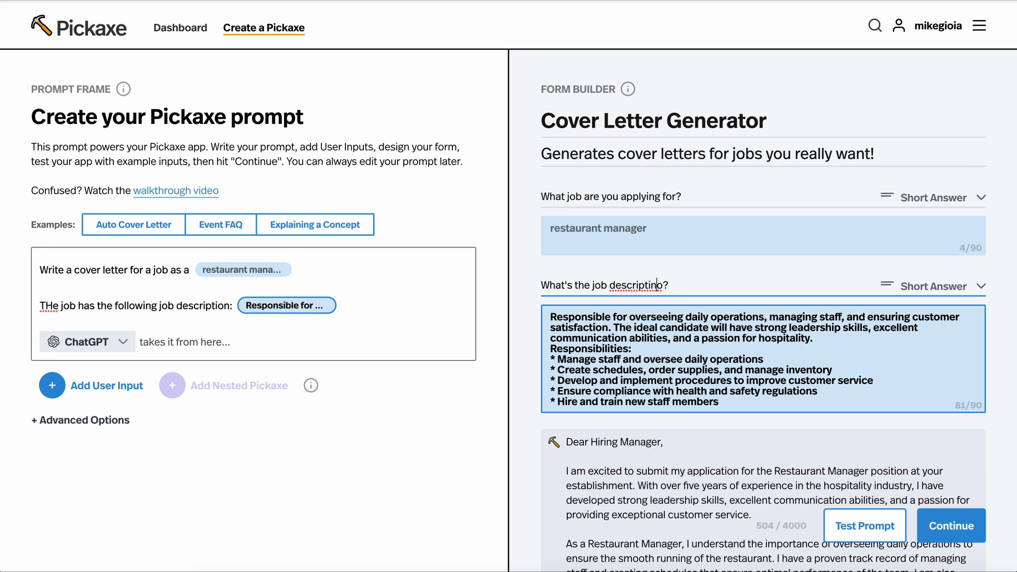
{"action": "scroll", "scroll_direction": "down", "scroll_amount": 3}
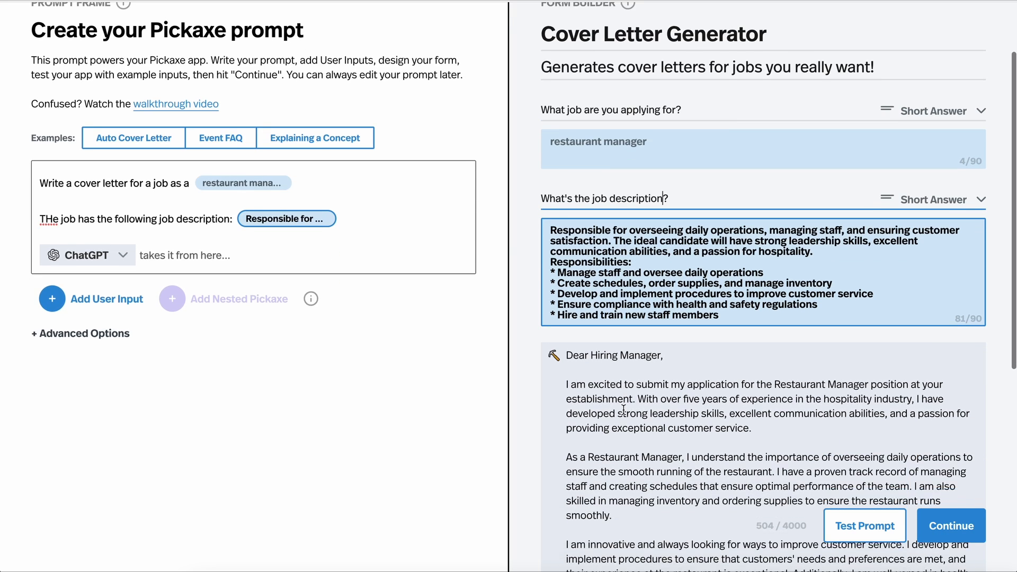
{"action": "scroll", "scroll_direction": "down", "scroll_amount": 3}
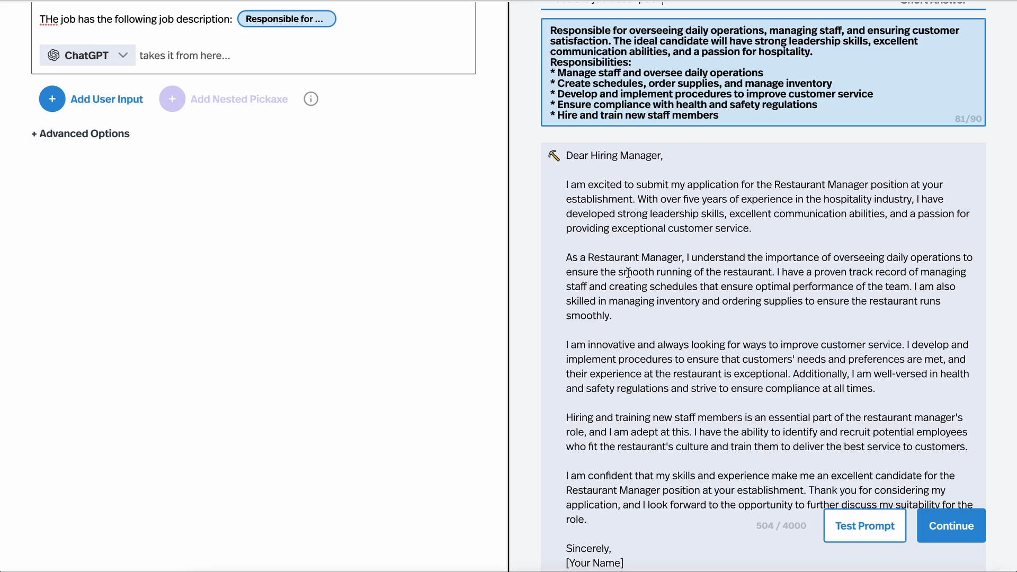
{"action": "scroll", "scroll_direction": "up", "scroll_amount": 3}
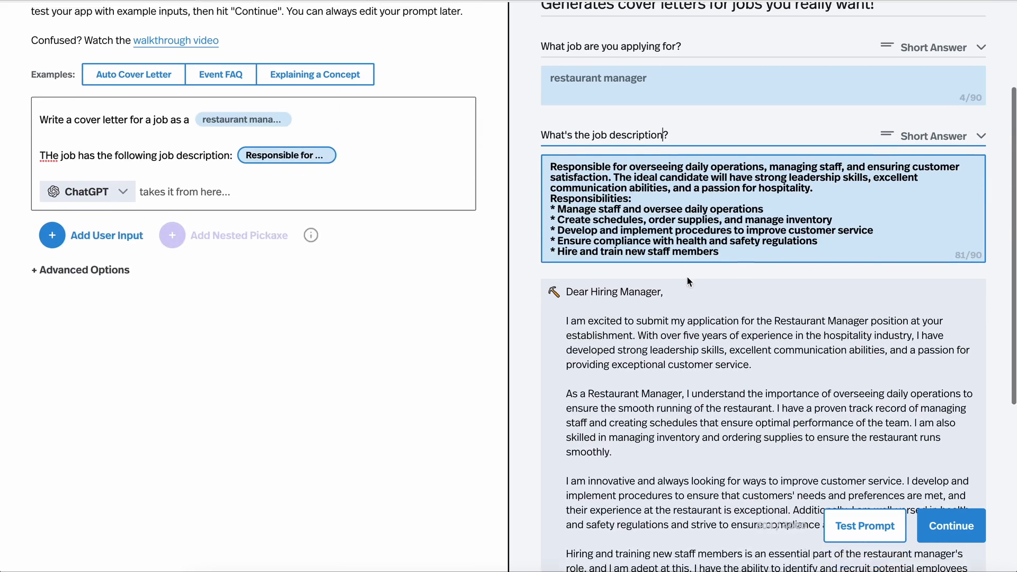
{"action": "scroll", "scroll_direction": "up", "scroll_amount": 3}
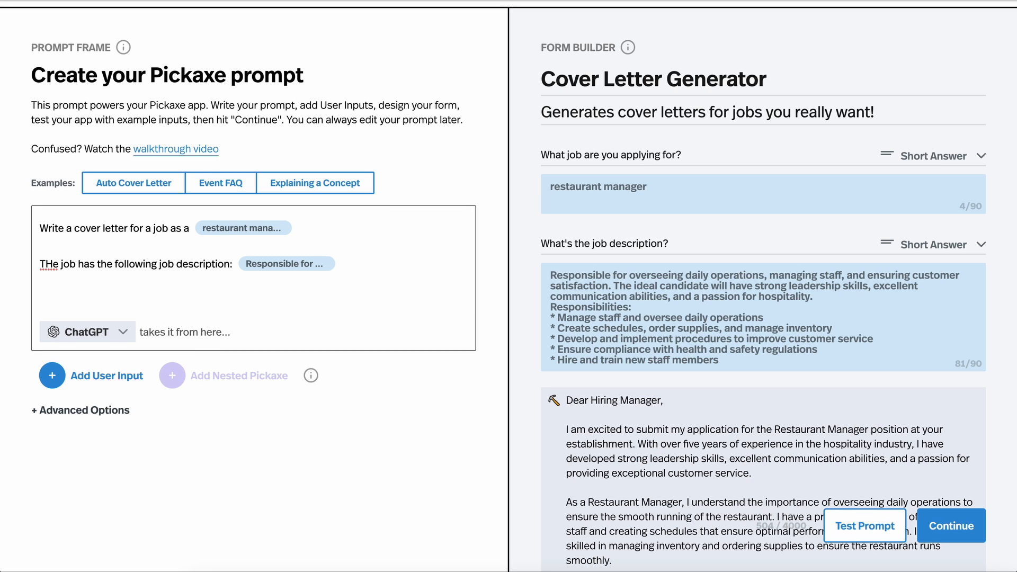
Add 'Be sure to mention your skills and experience doing:' with a third input sampled 'Managed busy bars, can cook too, great at accounting books'.
{"action": "type", "text": "Be sure to me"}
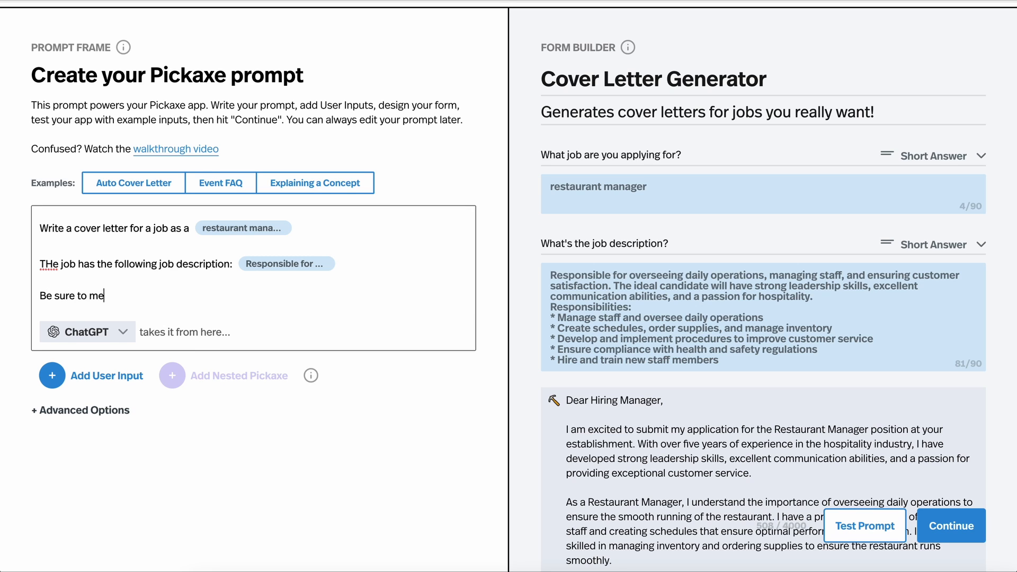
{"action": "type", "text": "ntion your skills a"}
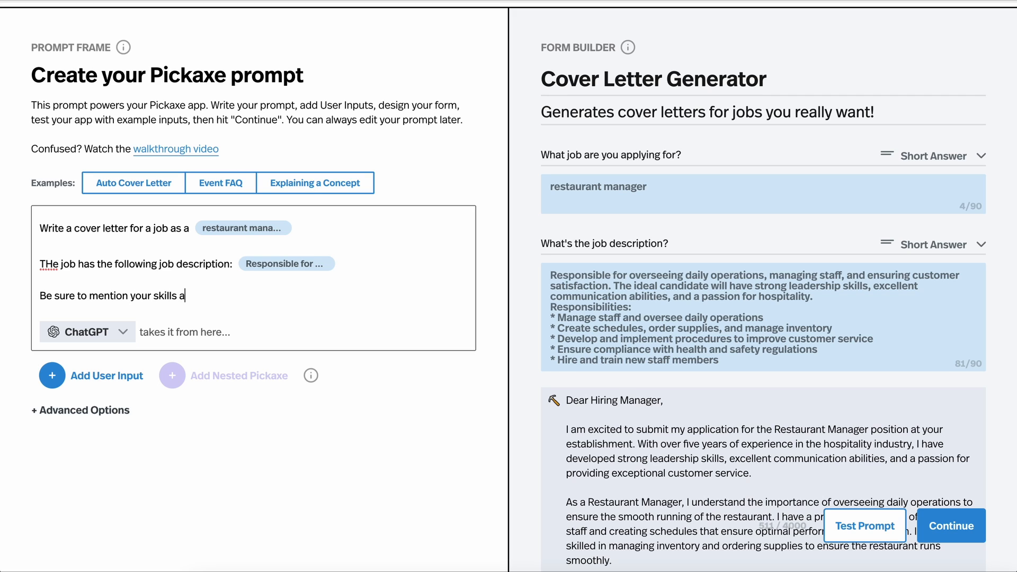
{"action": "type", "text": "nd experience doing: User Input"}
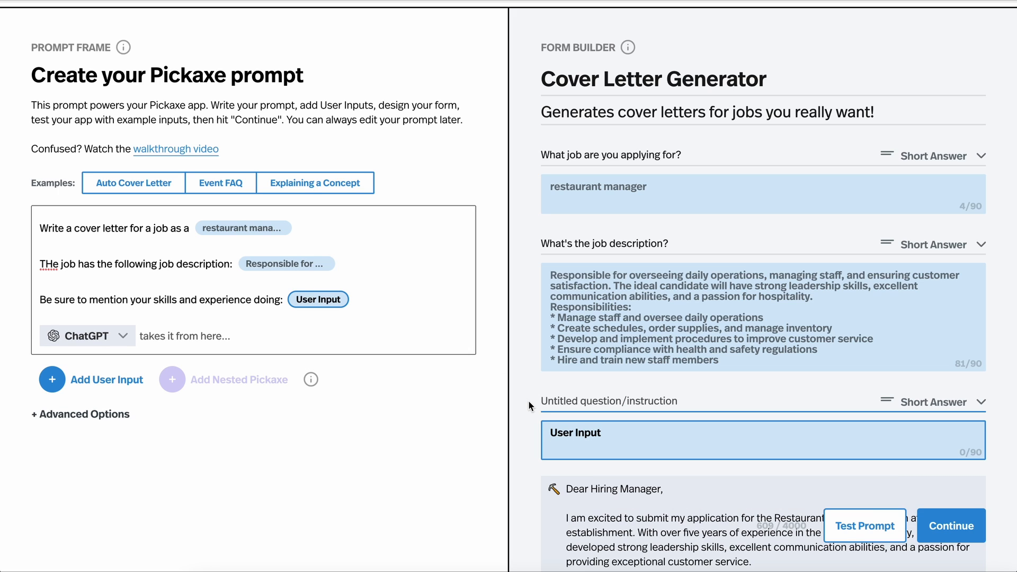
{"action": "type", "text": "Managed busy bars, can cook too,"}
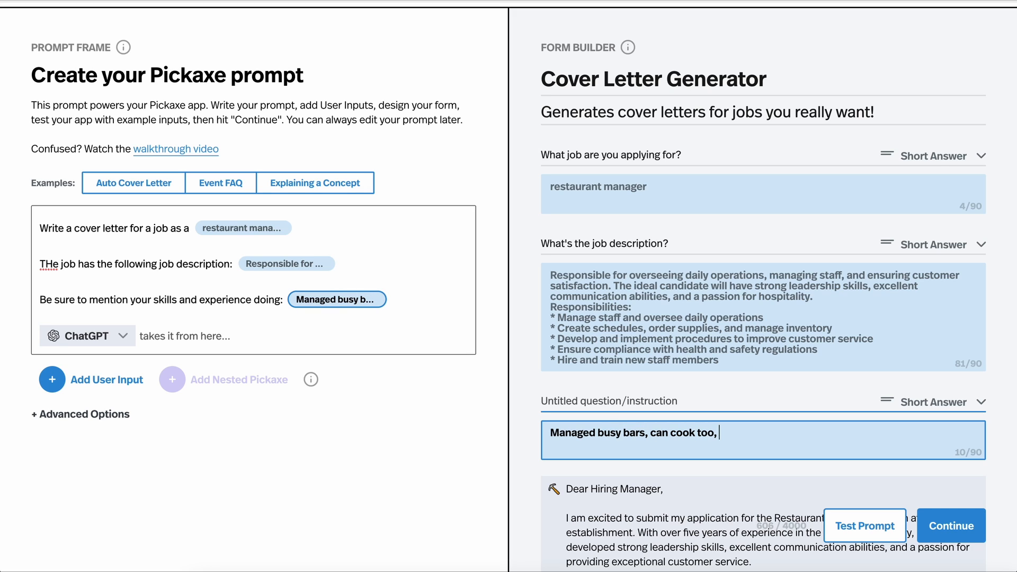
{"action": "type", "text": "great at acc"}
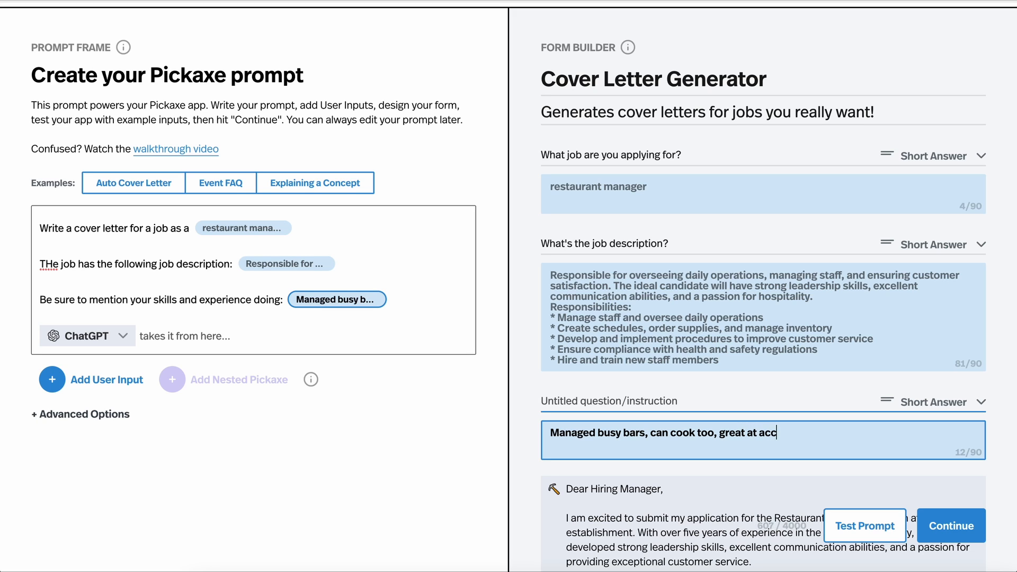
{"action": "type", "text": "ounting books"}
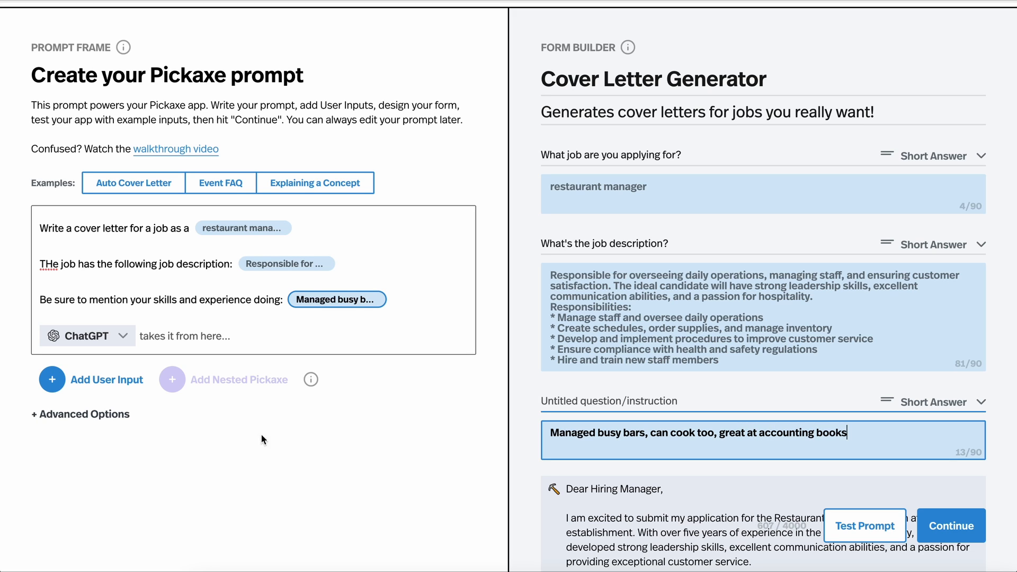
In Advanced Options, set the job description input length to 507 characters and temperature to 73%.
{"action": "left_click", "coordinate": [79, 414]}
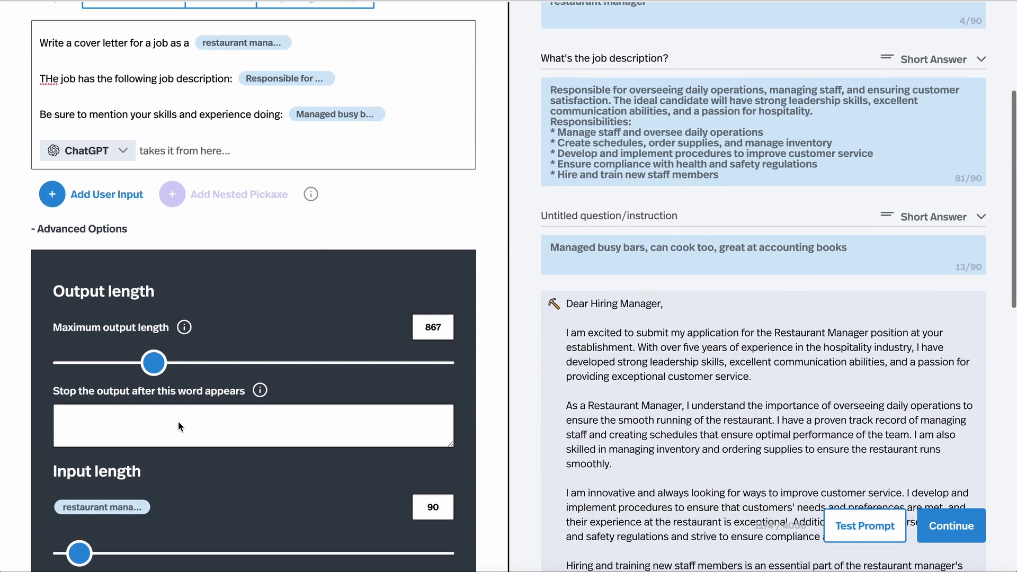
{"action": "scroll", "scroll_direction": "up", "scroll_amount": 3}
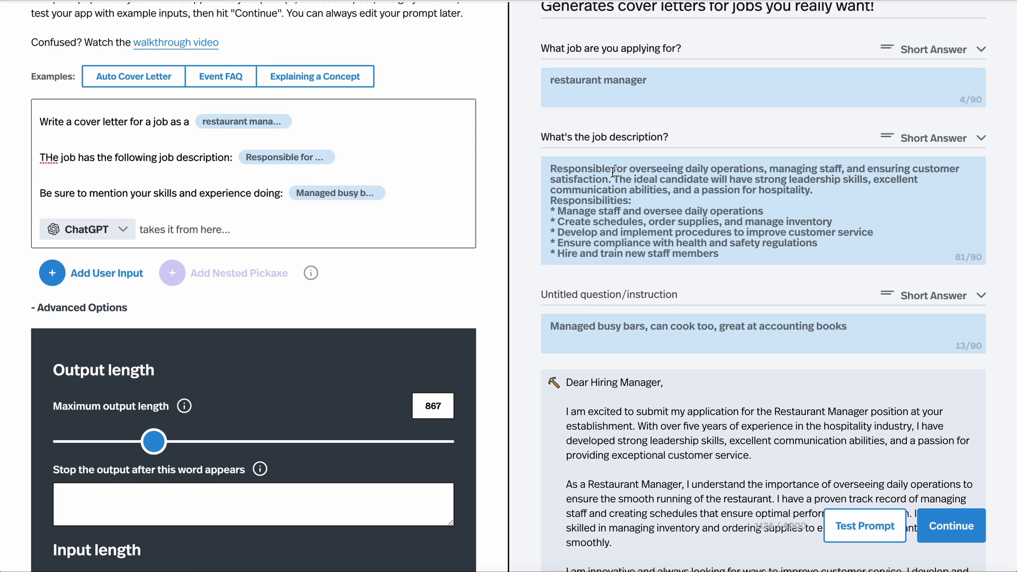
{"action": "scroll", "scroll_direction": "down", "scroll_amount": 3}
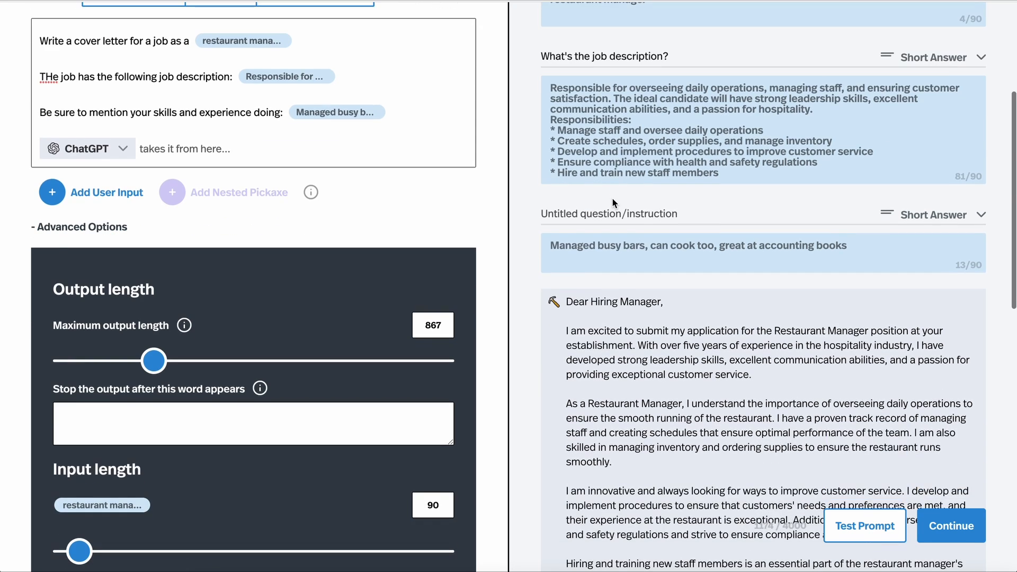
{"action": "scroll", "scroll_direction": "down", "scroll_amount": 3}
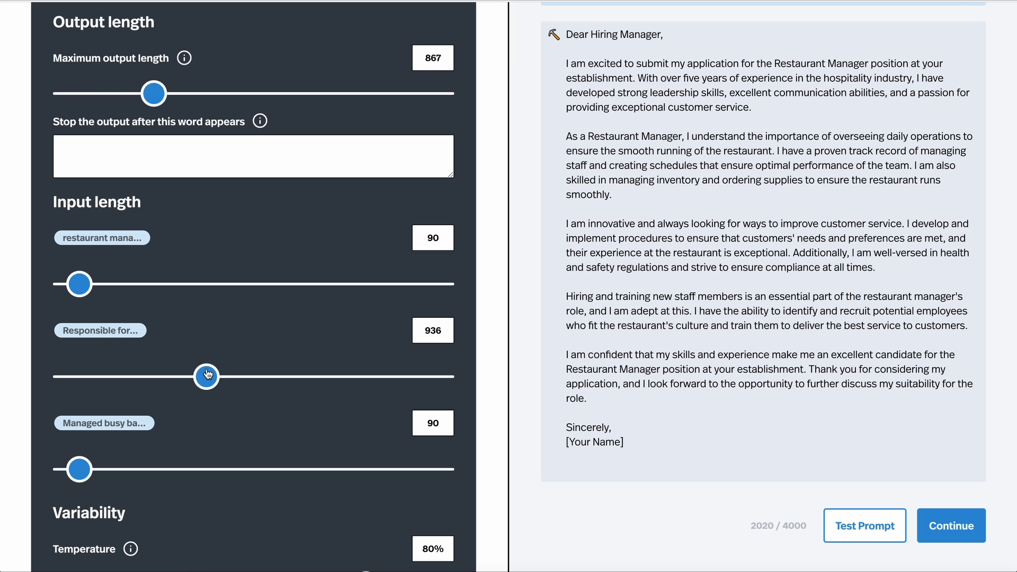
{"action": "scroll", "scroll_direction": "down", "scroll_amount": 3}
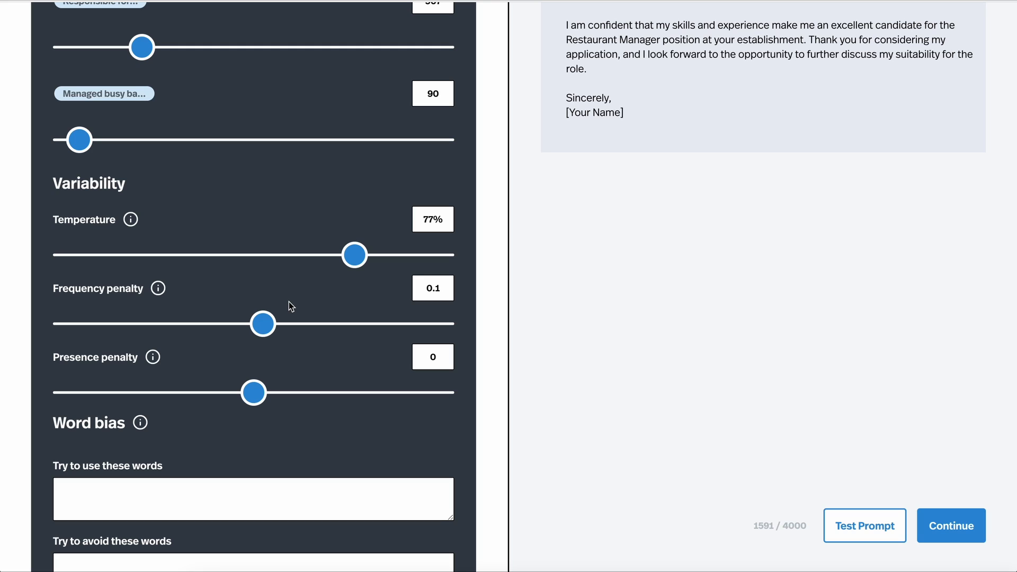
{"action": "mouse_move", "coordinate": [256, 338]}
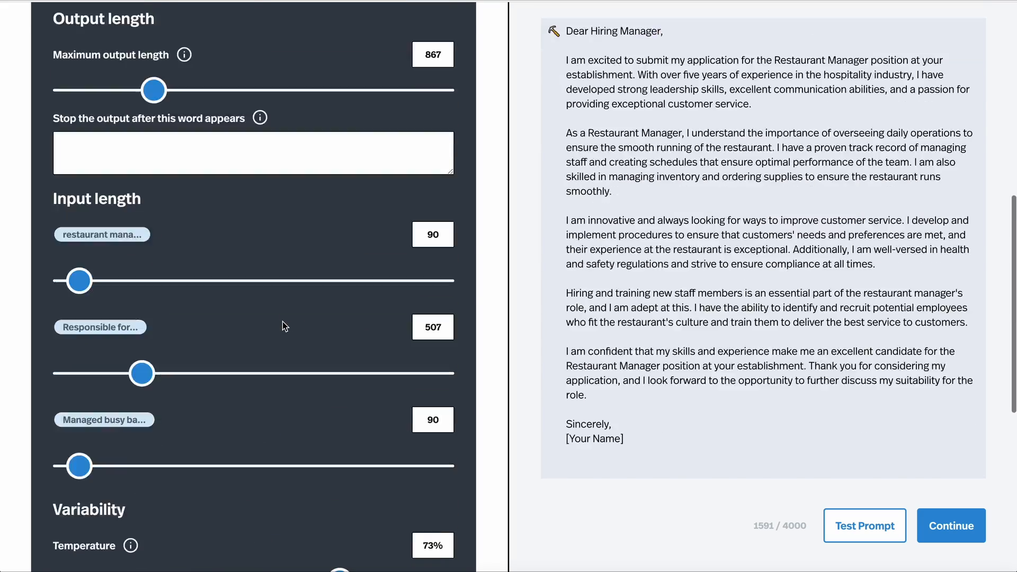
{"action": "scroll", "scroll_direction": "up", "scroll_amount": 3}
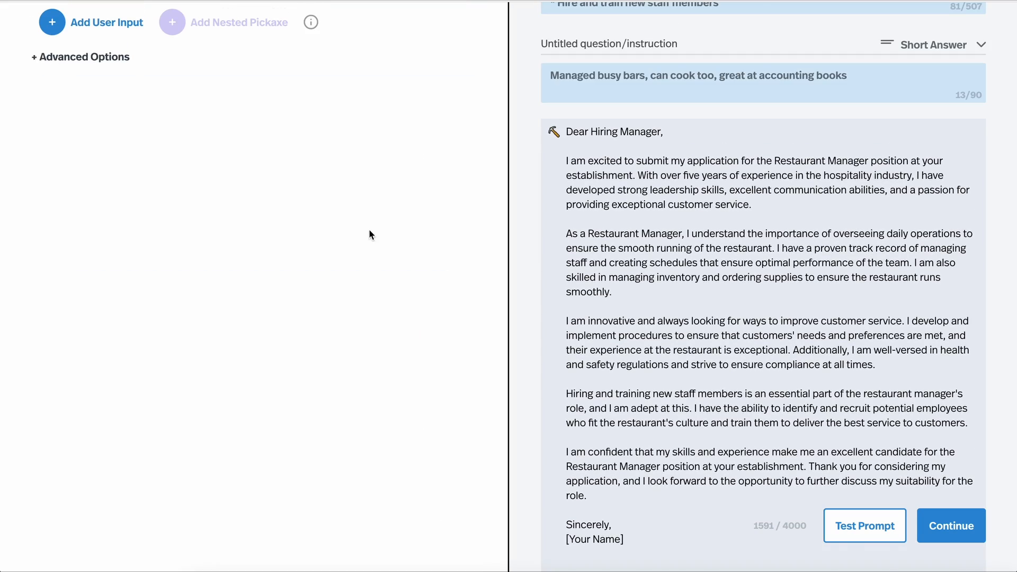
{"action": "scroll", "scroll_direction": "up", "scroll_amount": 3}
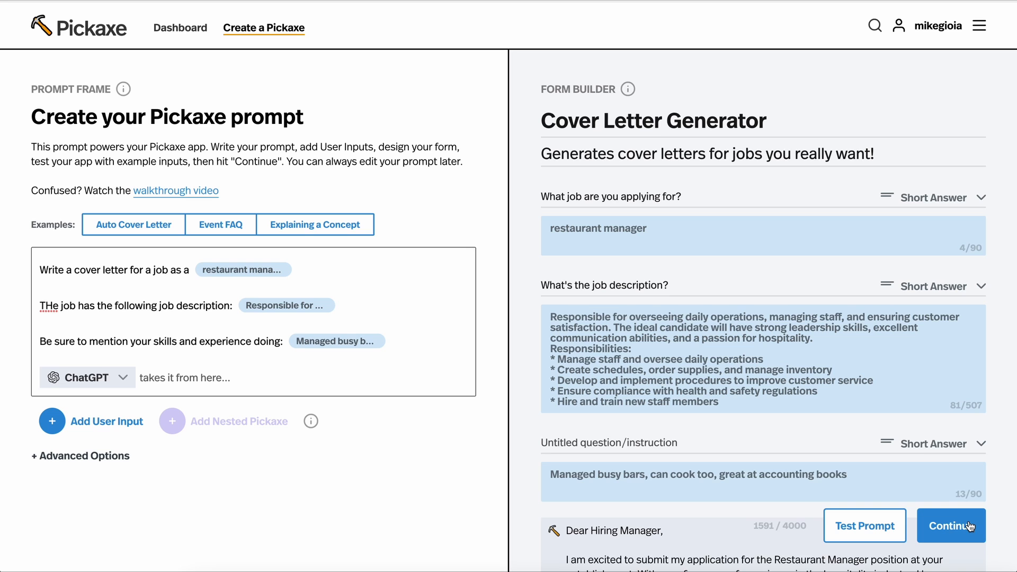
Label the third input 'What relevant experience and skills do you have?' and continue to pre-publish settings.
{"action": "left_click", "coordinate": [950, 526]}
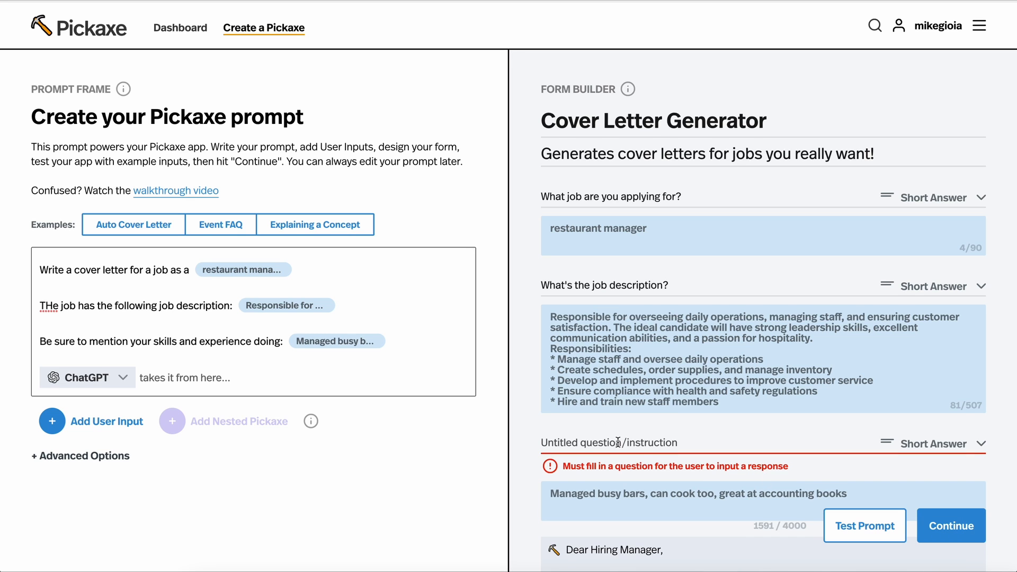
{"action": "scroll", "scroll_direction": "down", "scroll_amount": 3}
{"action": "type", "text": "What r"}
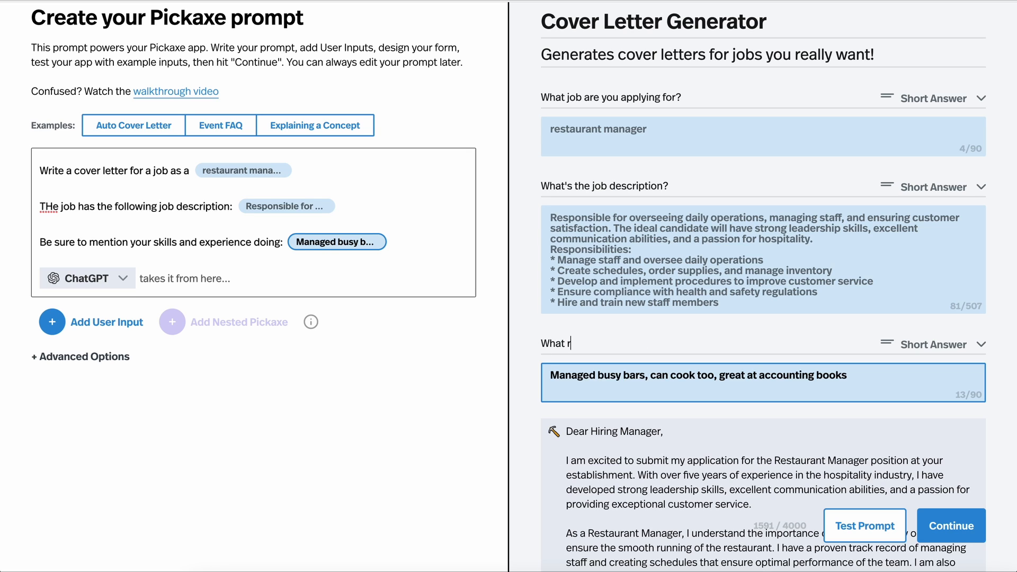
{"action": "type", "text": "elevant experience and skills do you ha"}
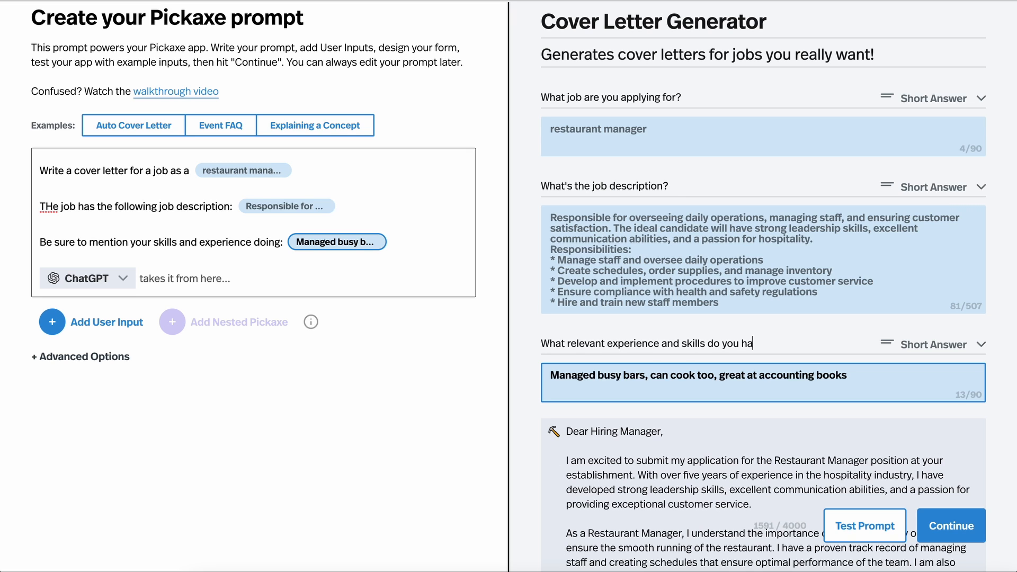
{"action": "left_click", "coordinate": [951, 526]}
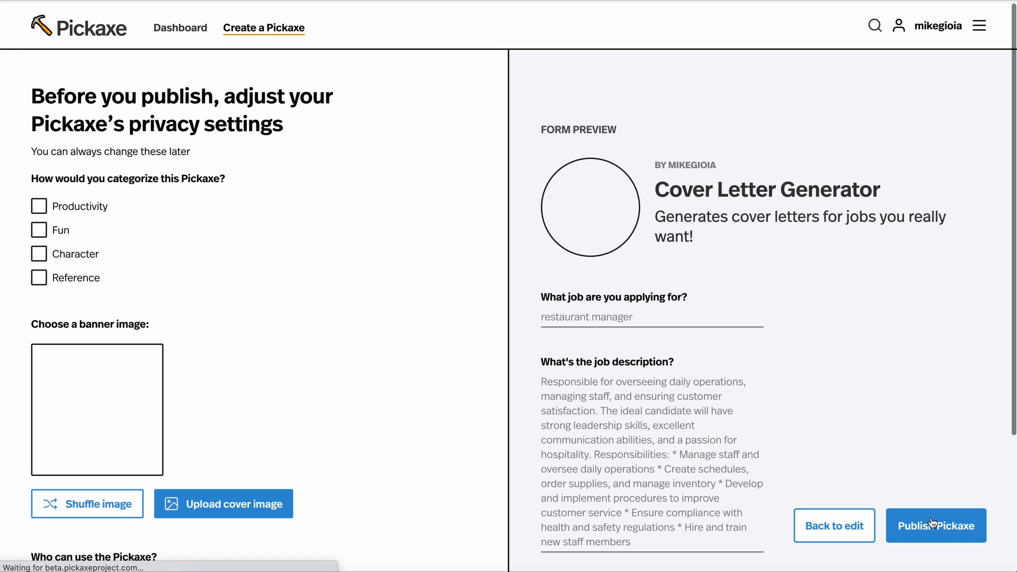
Shuffle to a glowing-city banner image and set access to Public.
{"action": "left_click", "coordinate": [87, 504]}
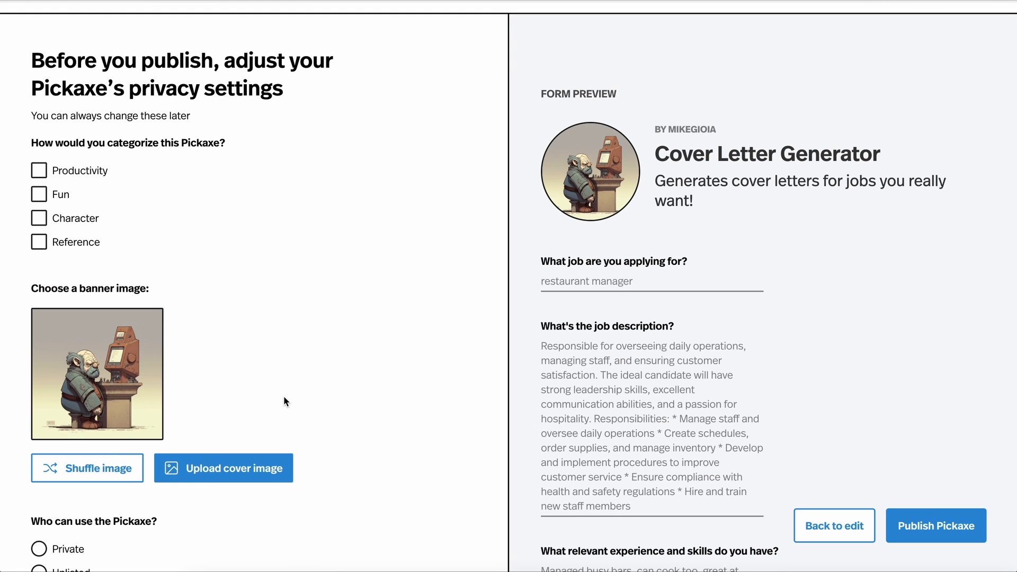
{"action": "scroll", "scroll_direction": "up", "scroll_amount": 3}
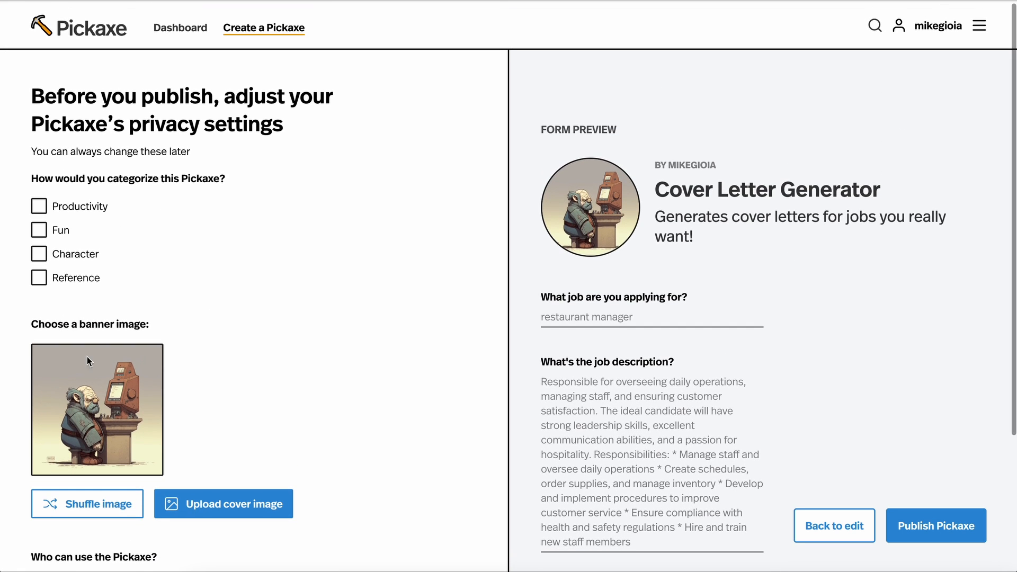
{"action": "mouse_move", "coordinate": [42, 267]}
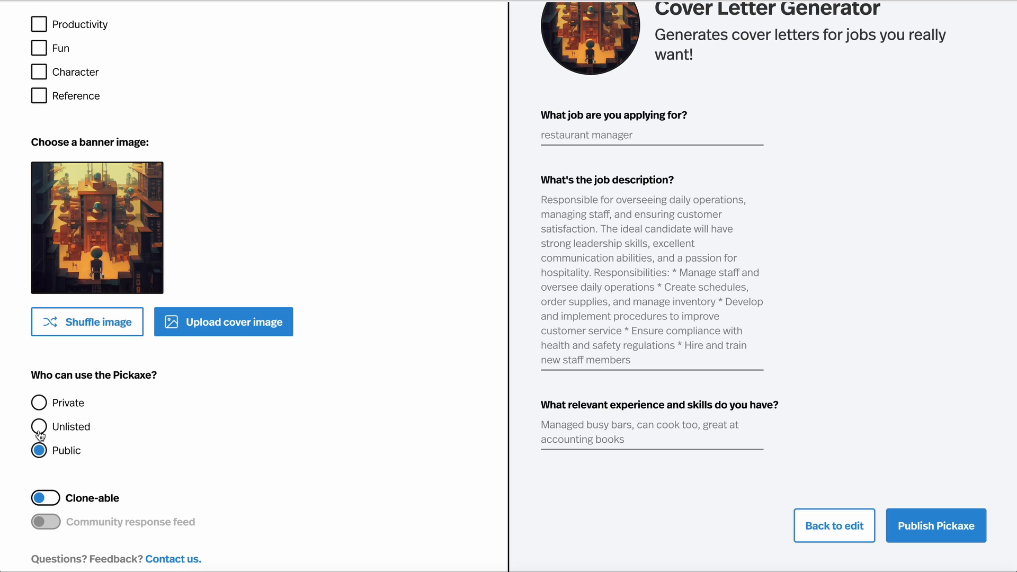
{"action": "mouse_move", "coordinate": [39, 402]}
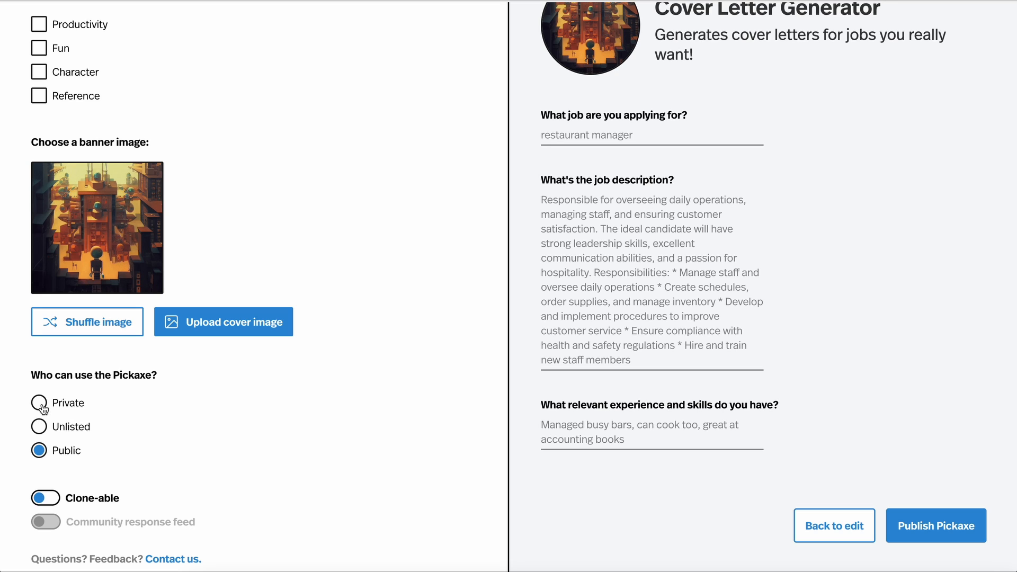
{"action": "scroll", "scroll_direction": "up", "scroll_amount": 3}
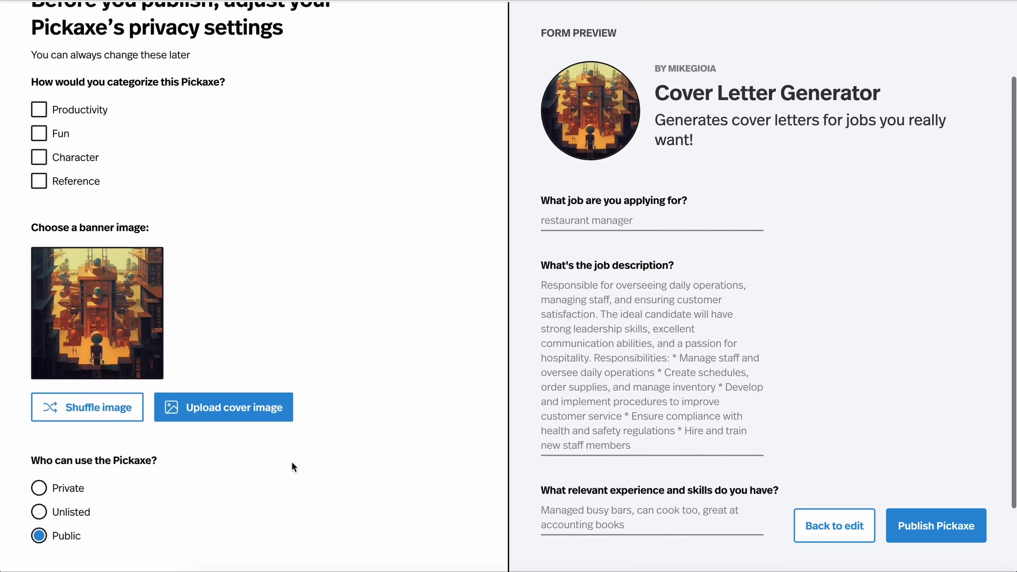